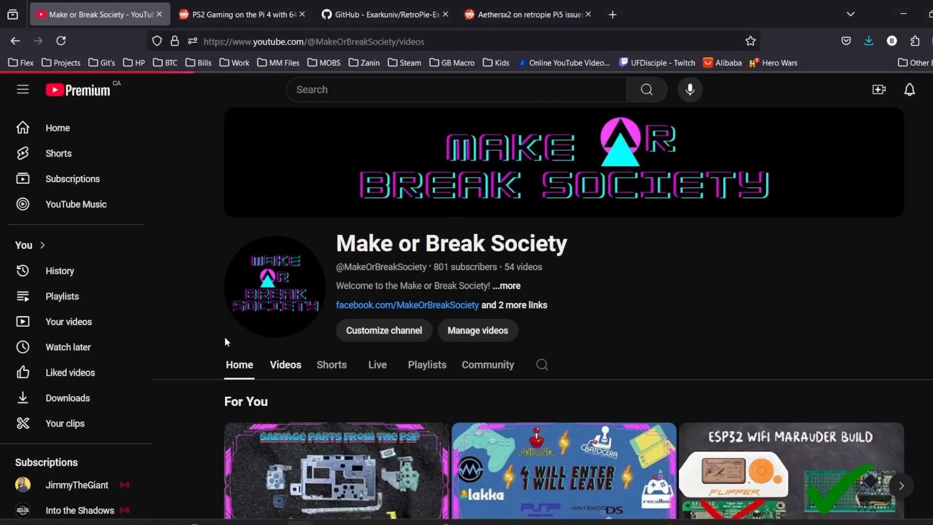
- Play the 'Setup RetroPie on the Pi5' video from the channel's Videos list
left_click(285, 364)
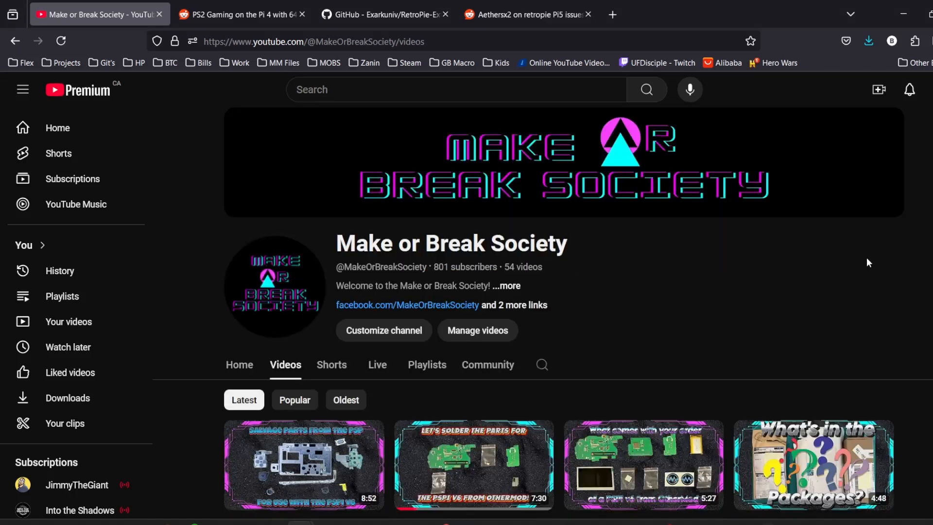
scroll("down", 3)
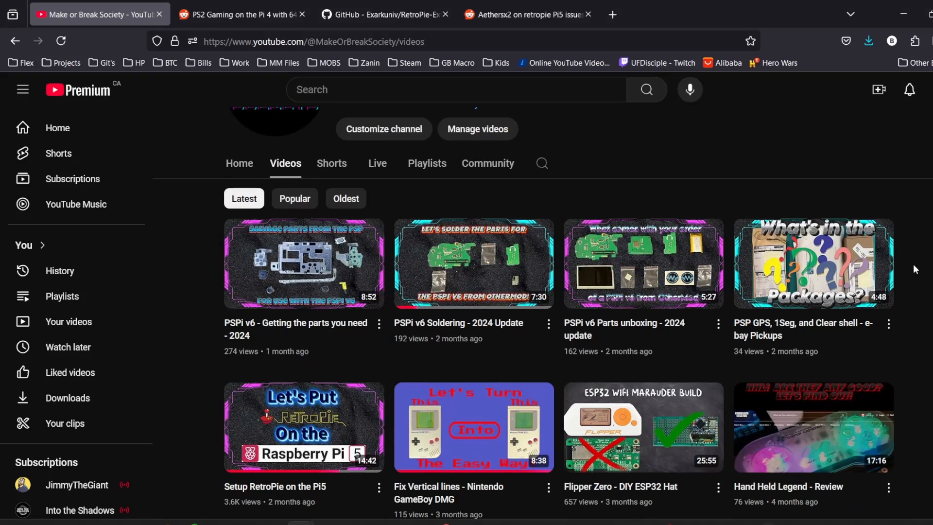
mouse_move(329, 430)
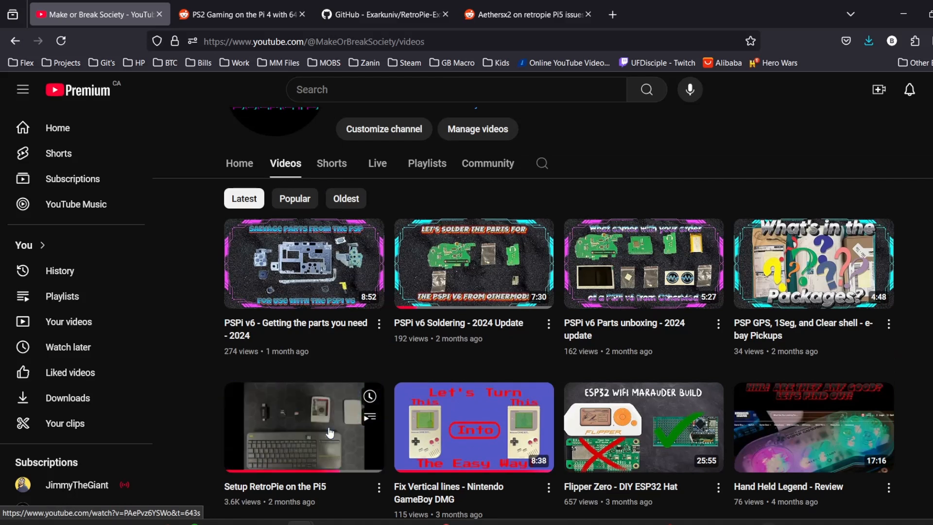
left_click(304, 427)
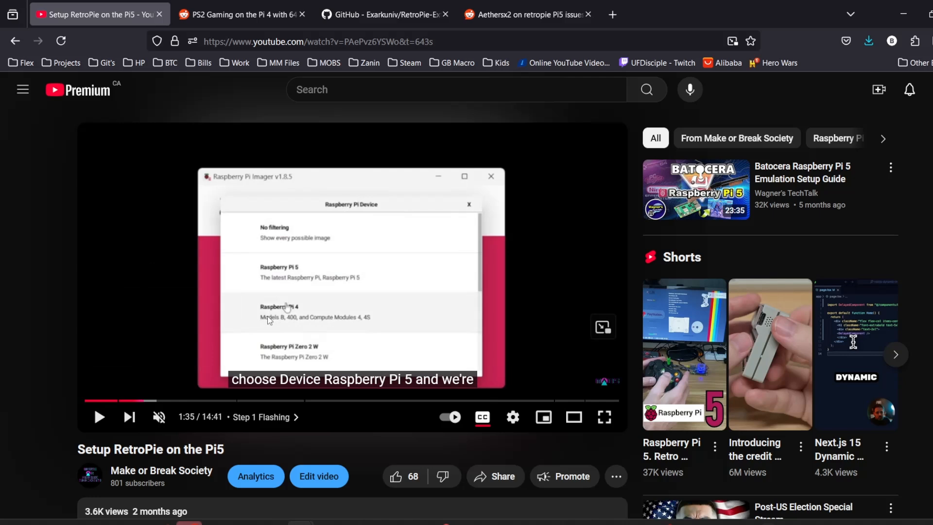
mouse_move(358, 279)
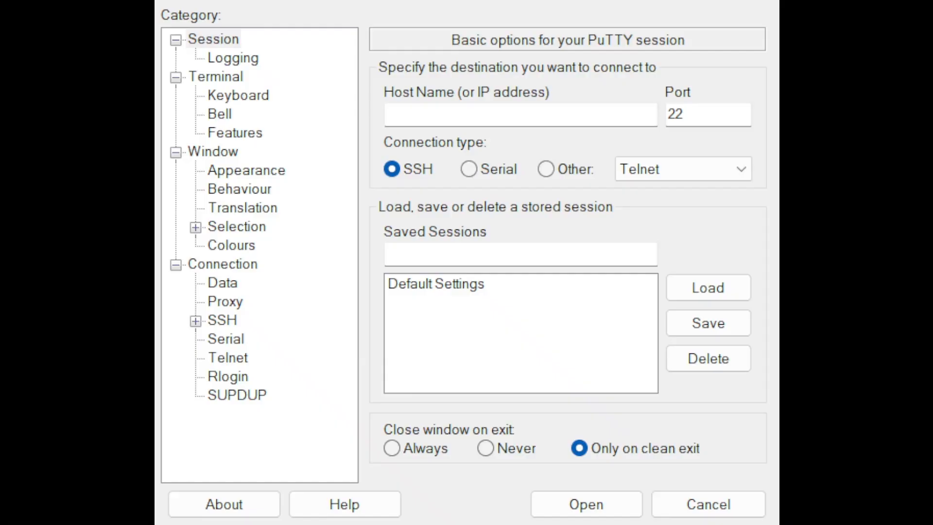
- Connect over SSH to the Pi at 11.11.11.215 and log in as pi
type("11")
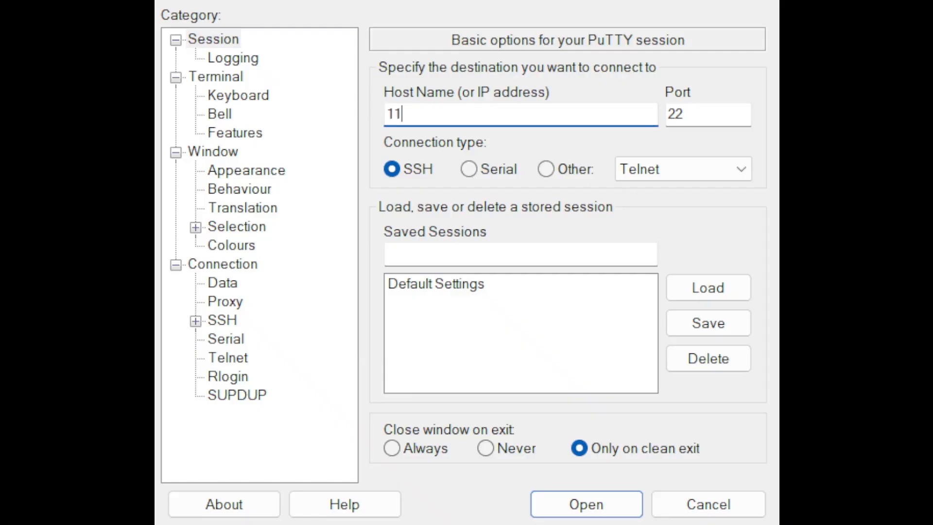
type(".11.11.")
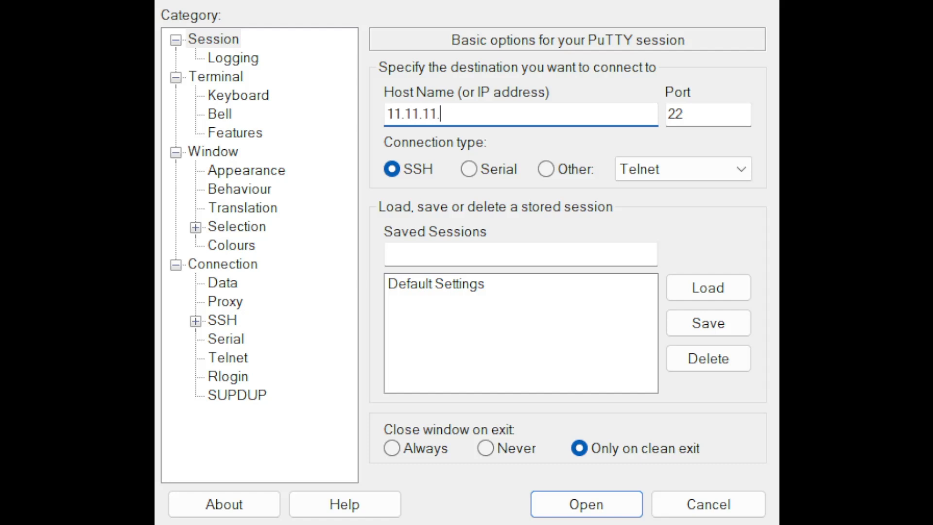
left_click(585, 504)
type("pi")
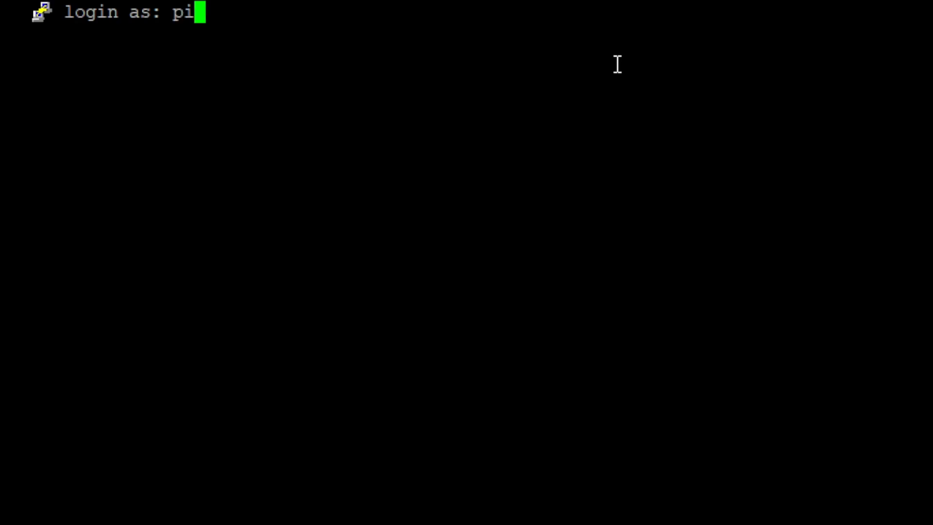
key("Return")
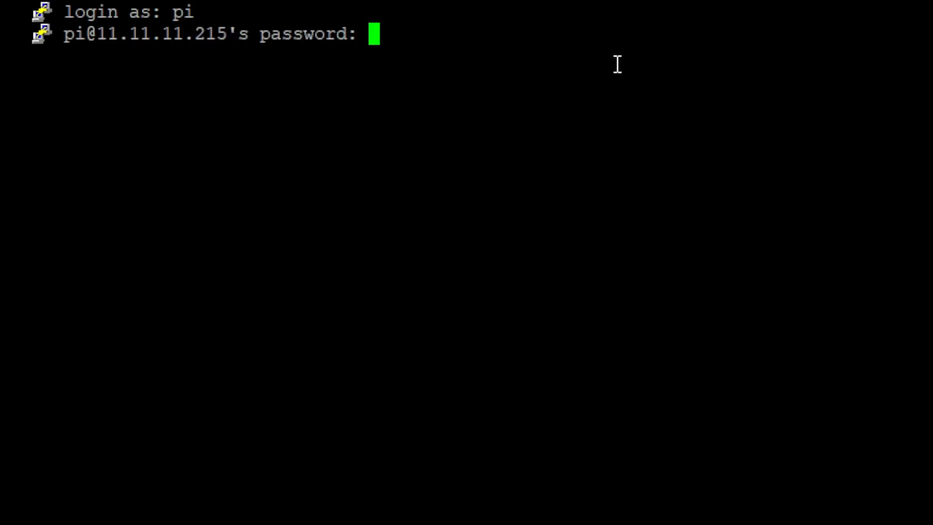
key("Return")
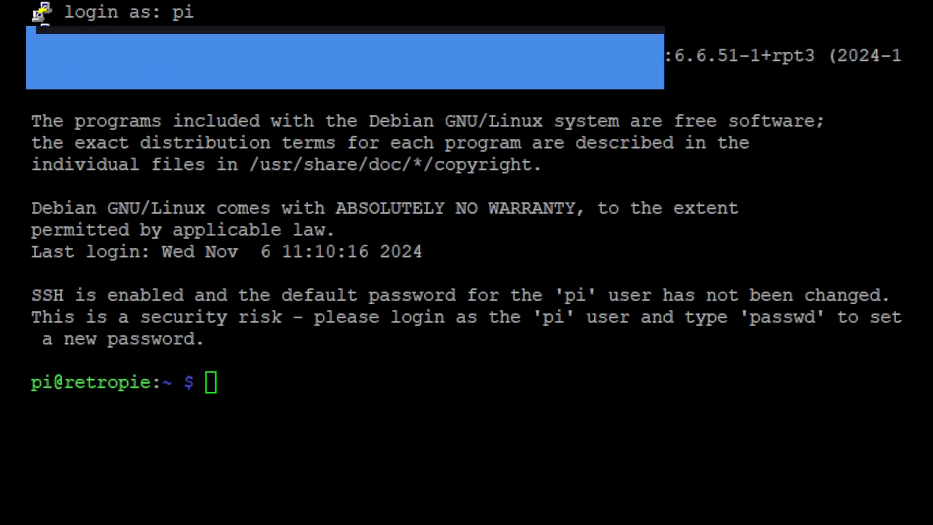
- Run 'sudo apt update && sudo apt upgrade' to bring the Pi's packages up to date
type("sudo apt update && sudo apt upgrade")
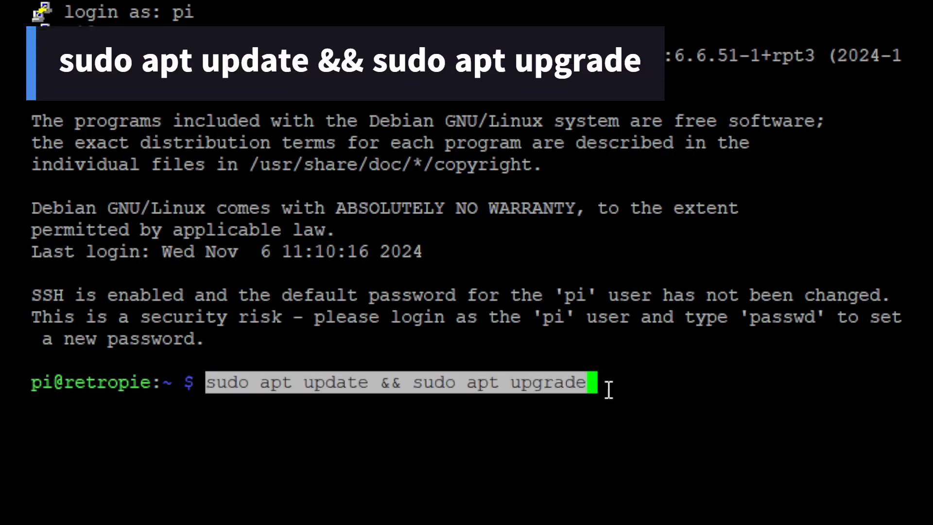
key("Return")
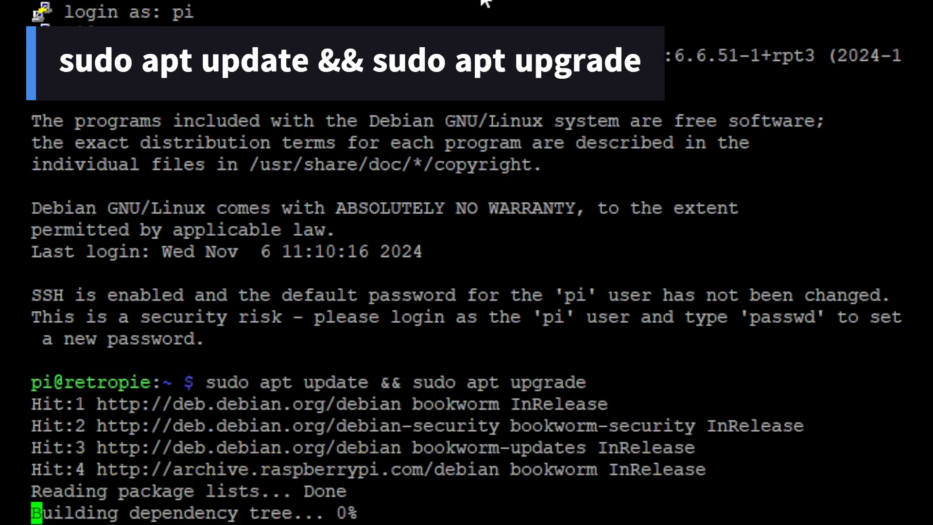
scroll("down", 3)
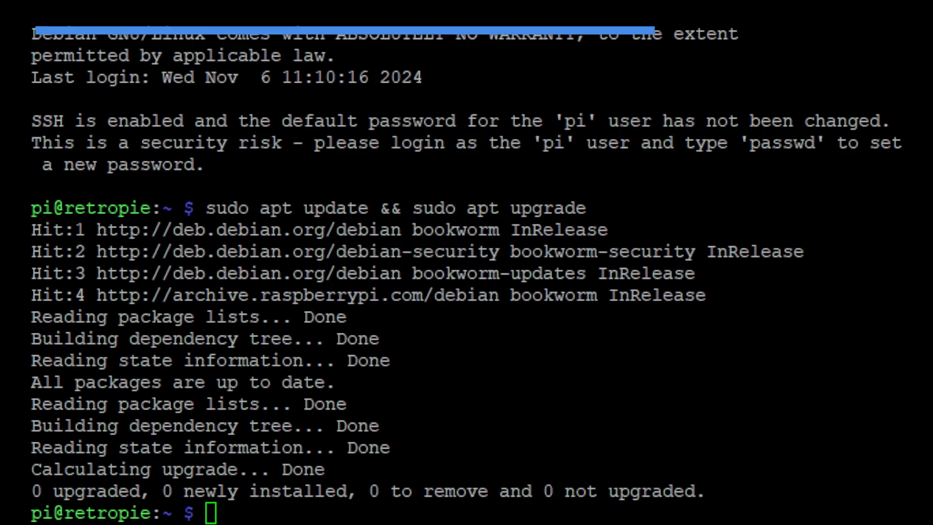
type("sudo nano /boot/firmware/config.txt")
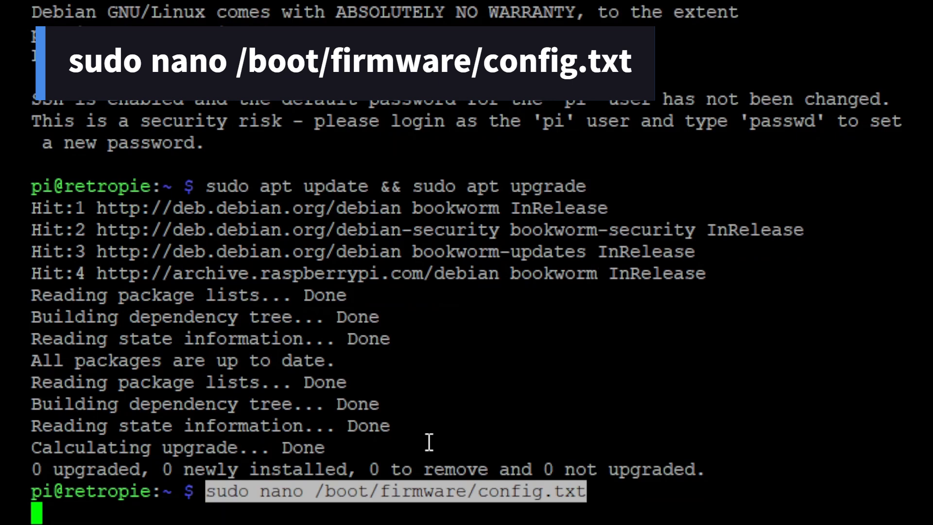
- Add kernel=kernel8.img to /boot/firmware/config.txt in nano and save the file
key("Return")
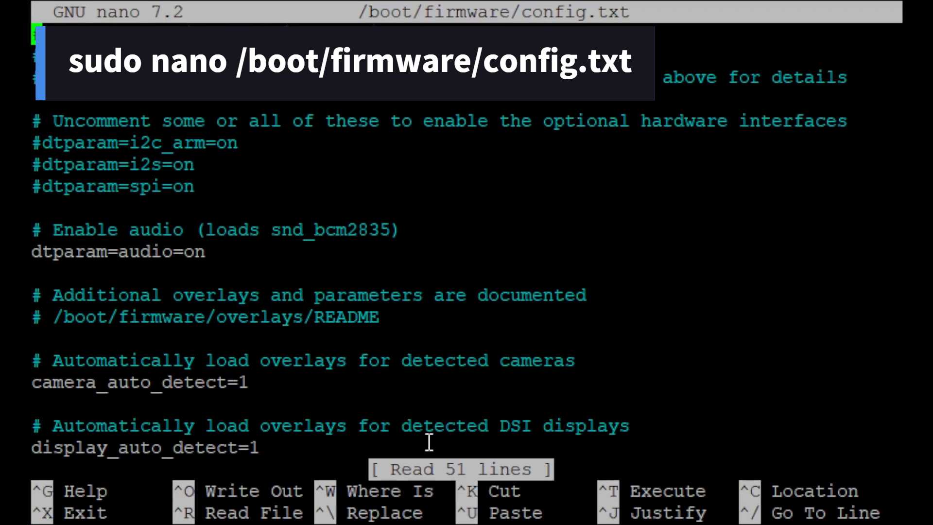
mouse_move(244, 348)
type("kernel=kernel8.img")
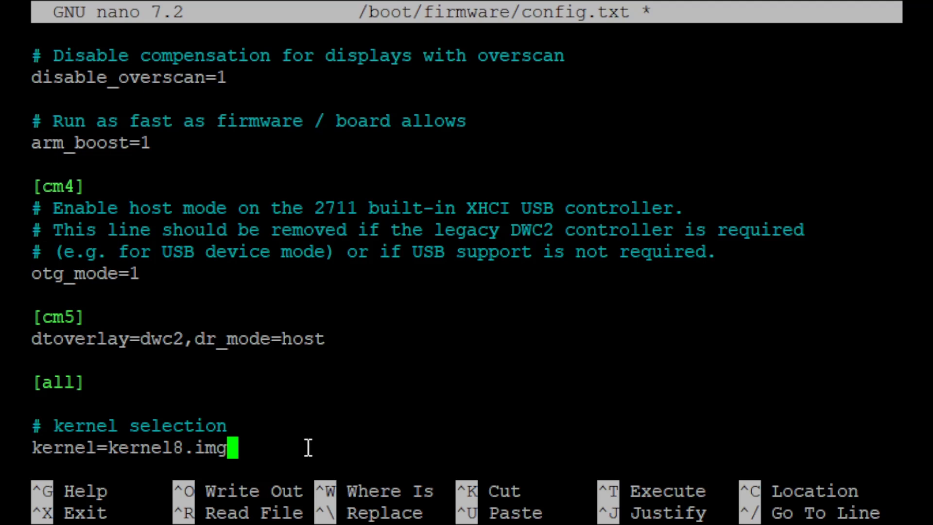
mouse_move(84, 509)
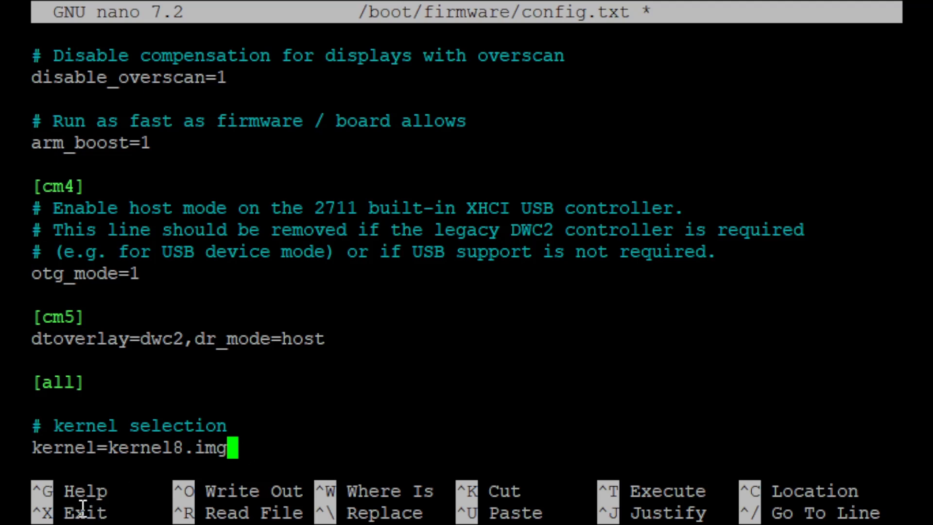
key("ctrl+x")
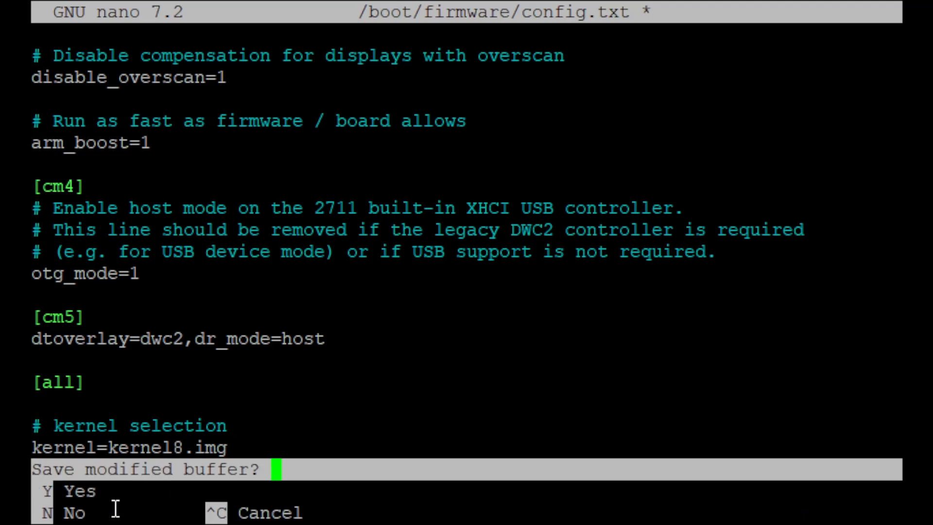
mouse_move(135, 499)
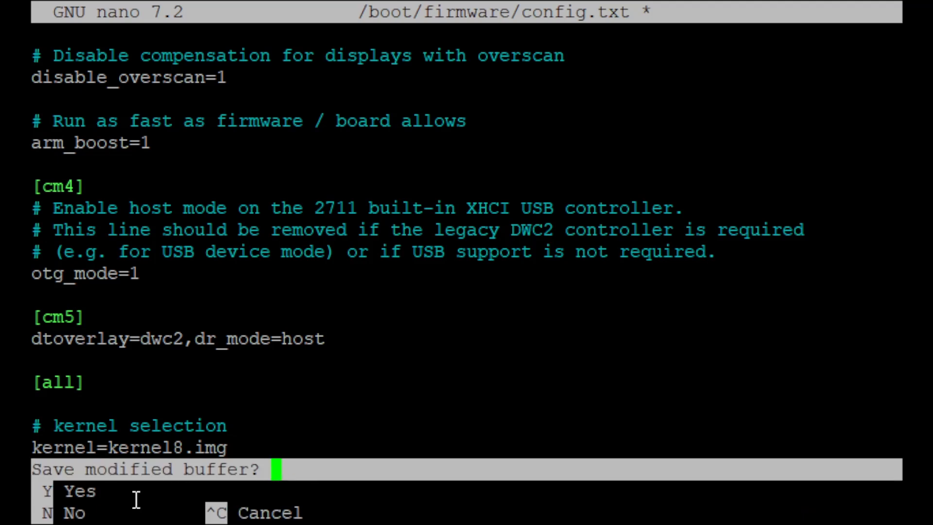
key("y")
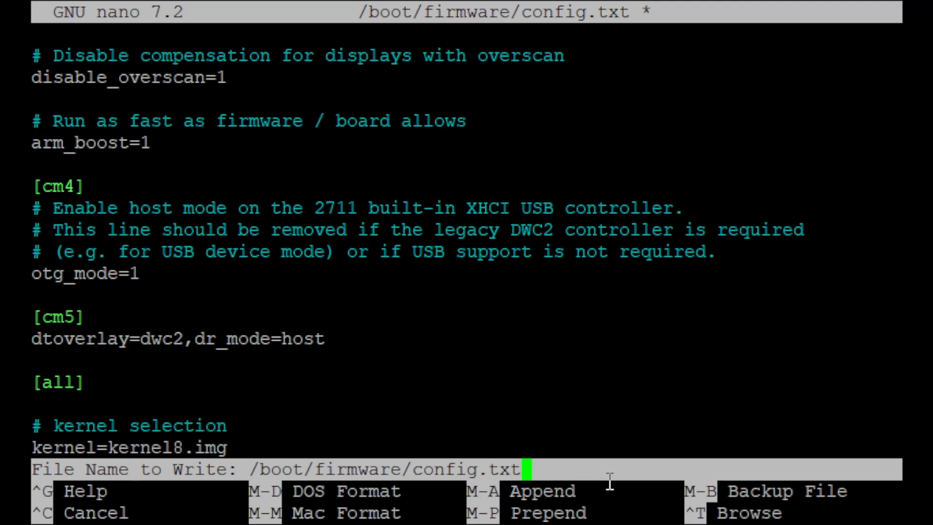
key("Return")
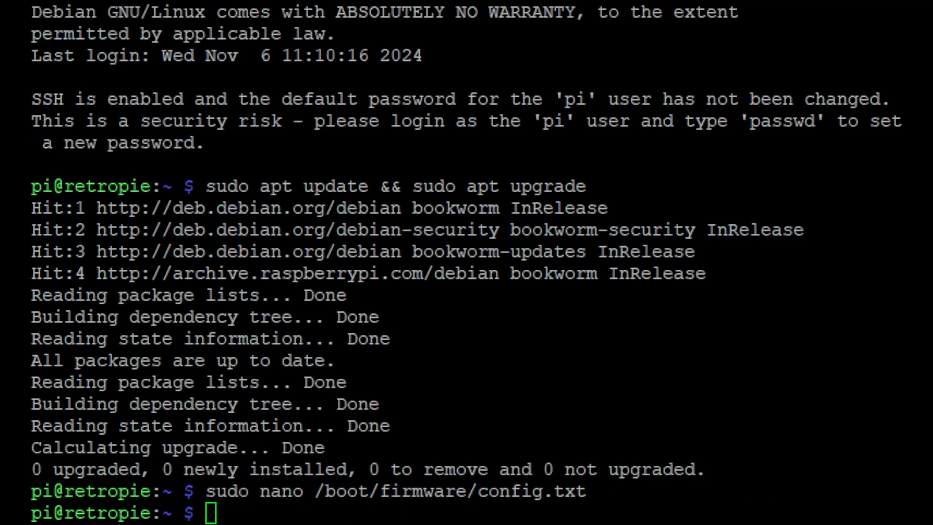
- Install mesa-vulkan-drivers, mesa-utils and vulkan-tools with apt, confirming with y
type("sudo apt install mesa-vulkan-drivers mesa-utils vulkan-tools")
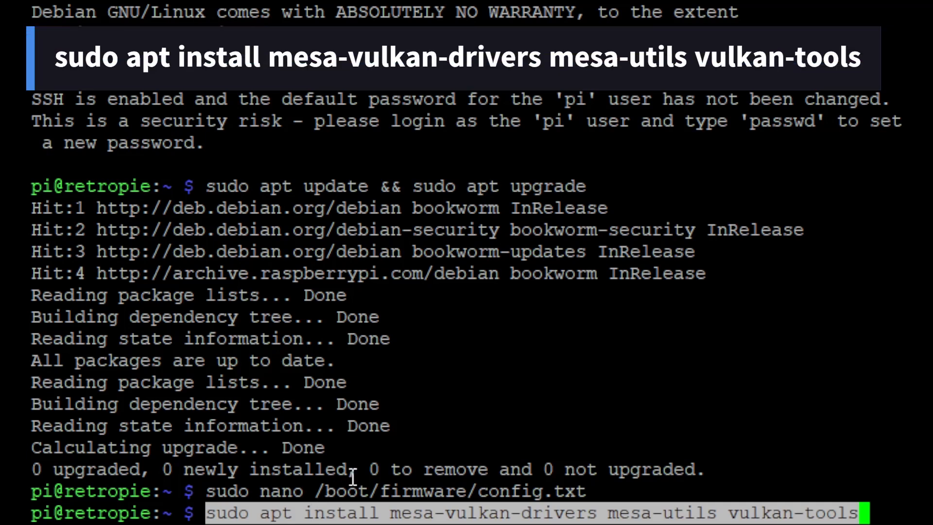
key("Return")
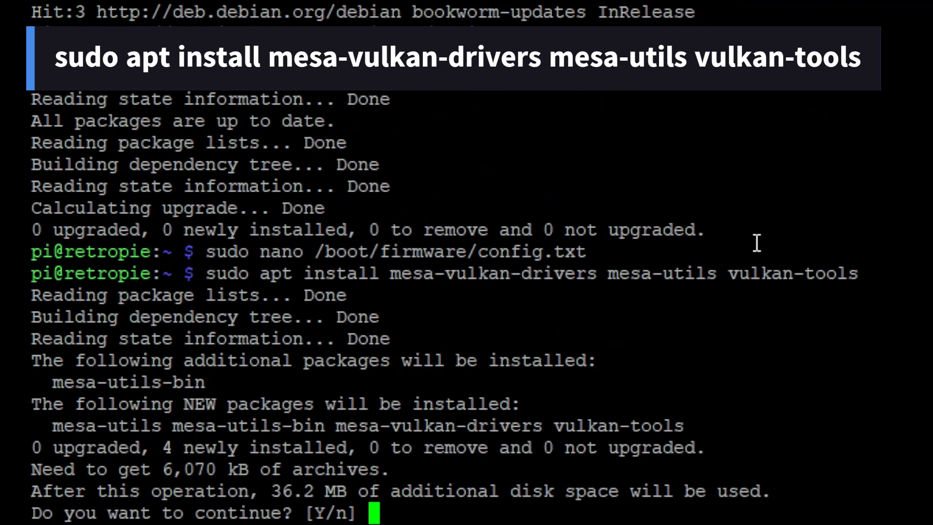
type("y")
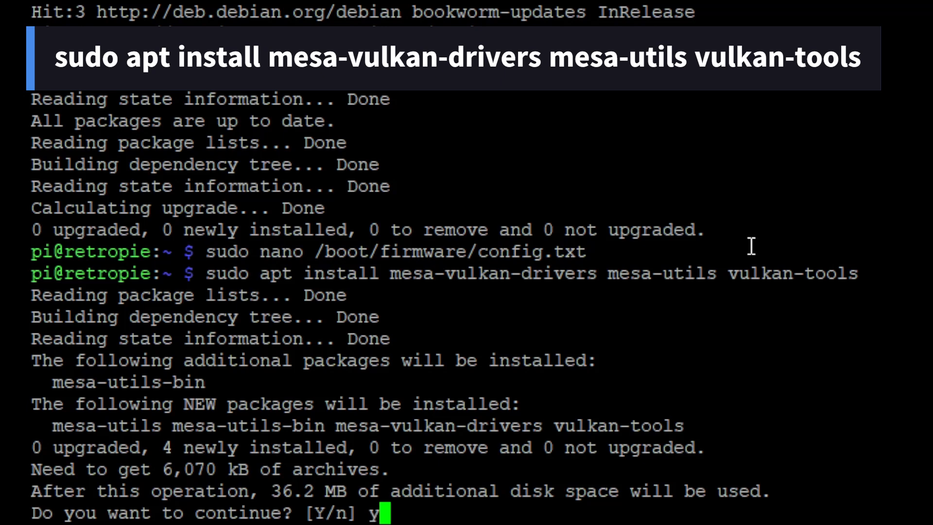
key("Return")
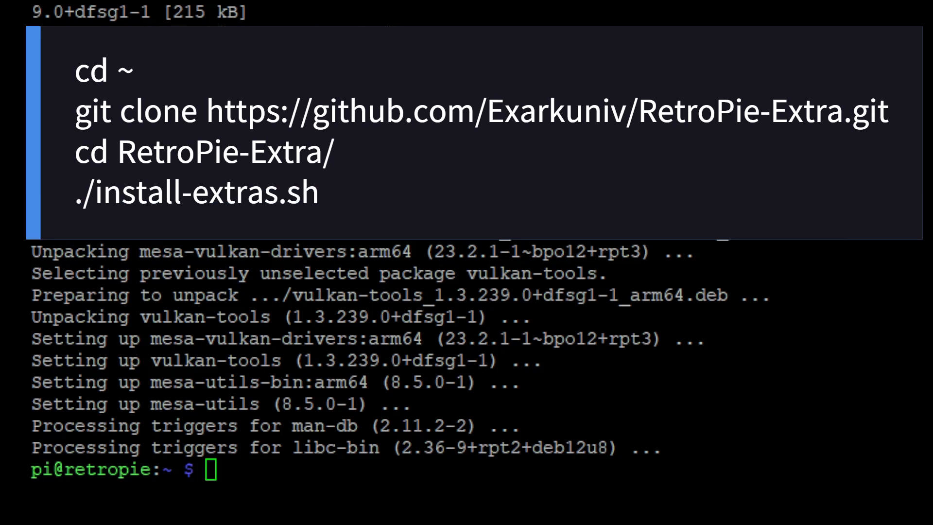
- Clone github.com/Exarkuniv/RetroPie-Extra.git into the home folder
key("Return")
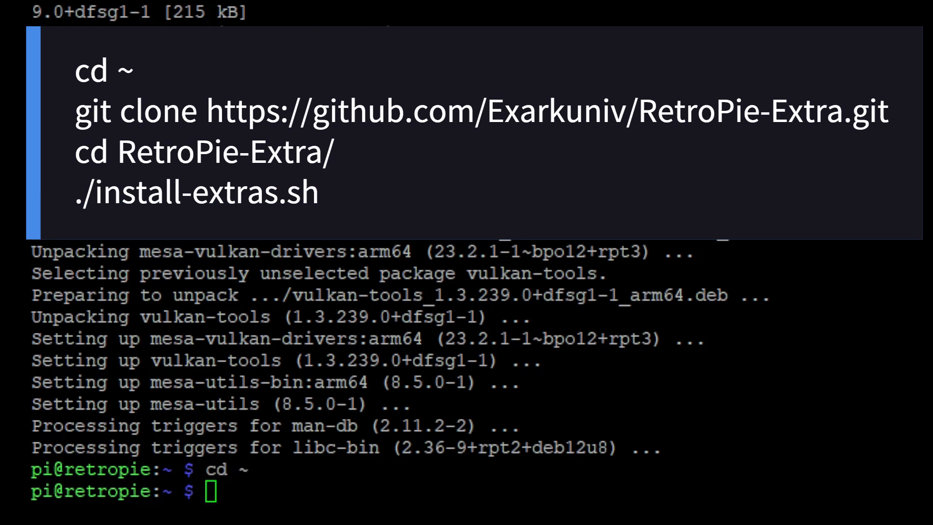
type("git clone https://github.com/Exarkuniv/RetroPie-Extra.git")
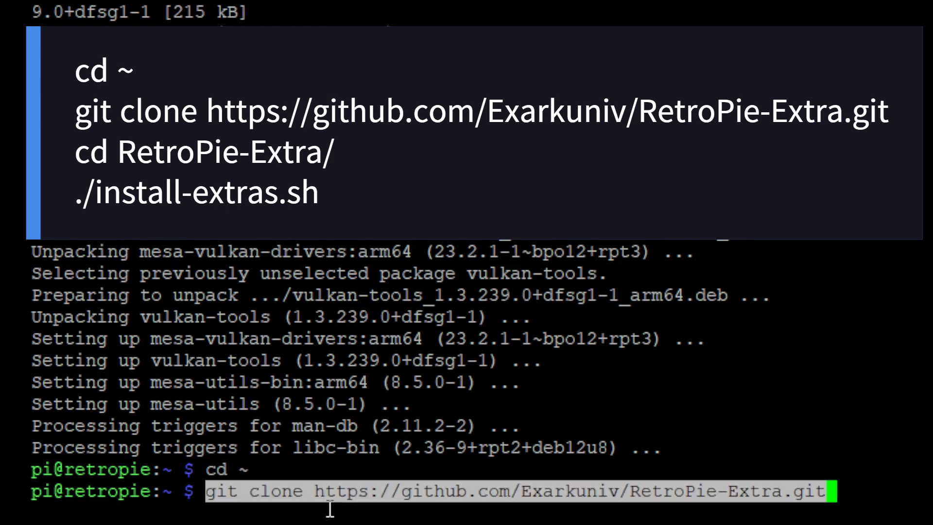
key("Return")
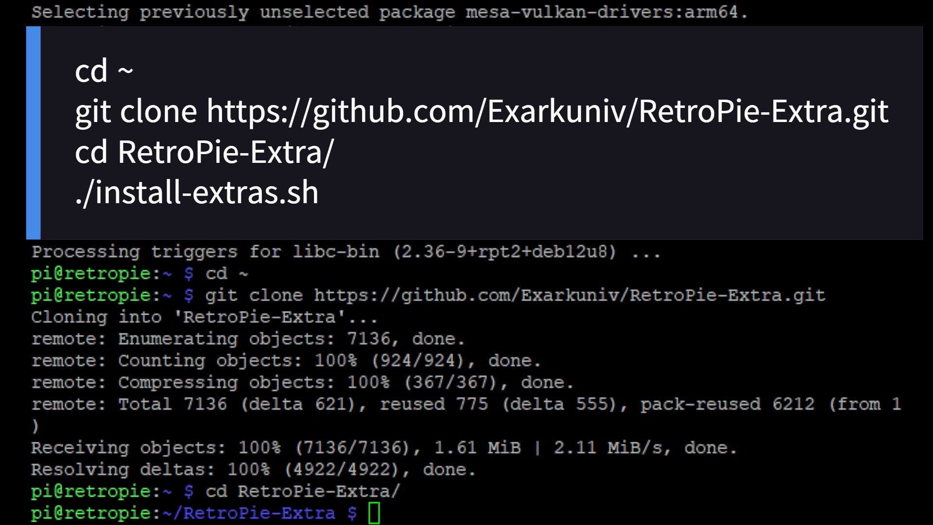
- Run ./install-extras.sh and copy the aethersx2.sh module into RetroPie-Setup
type("./install-extras.sh")
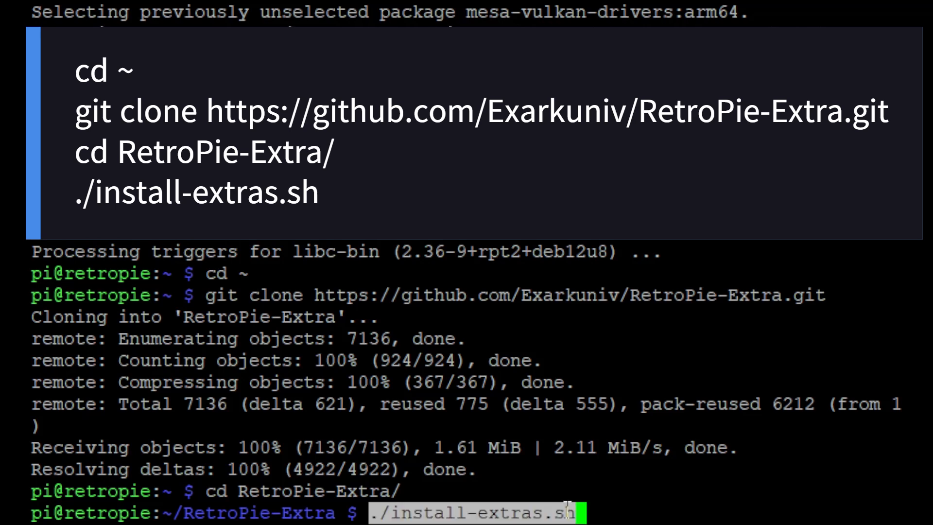
key("Return")
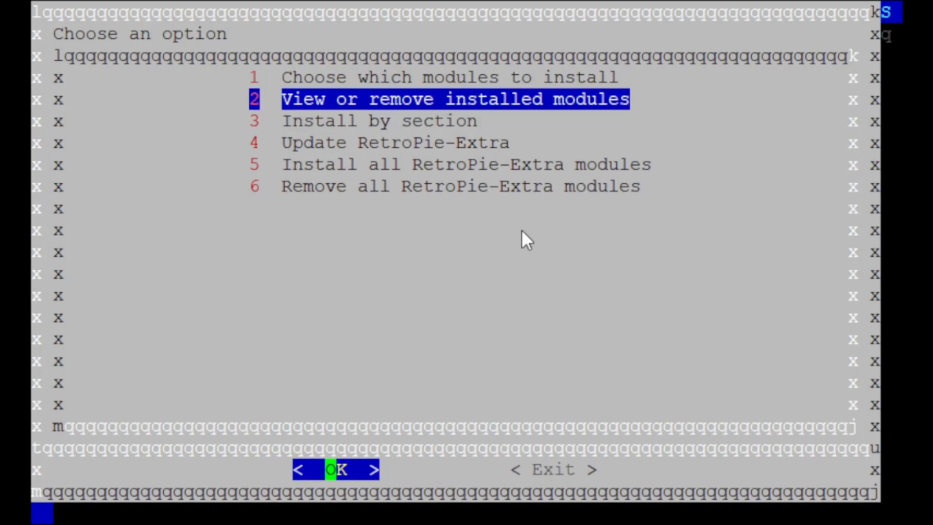
left_click(337, 470)
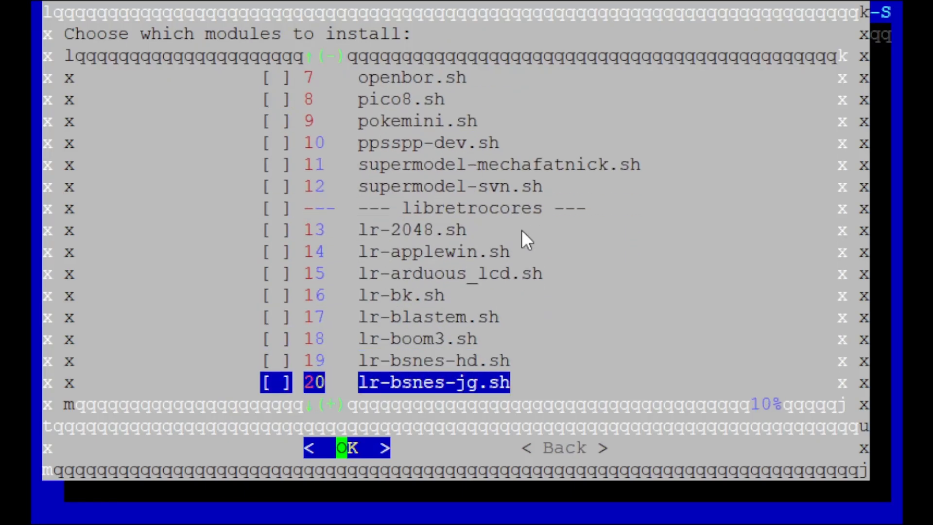
scroll("down", 3)
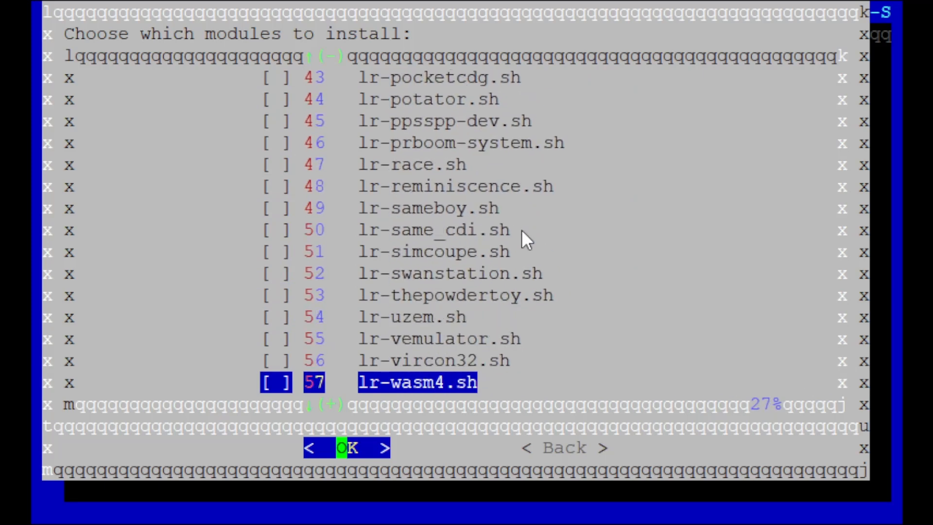
scroll("down", 3)
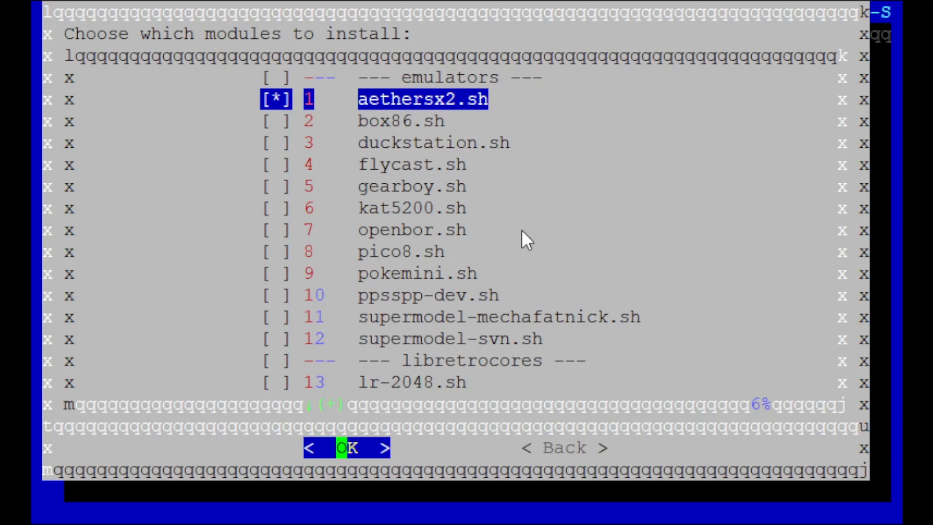
left_click(347, 448)
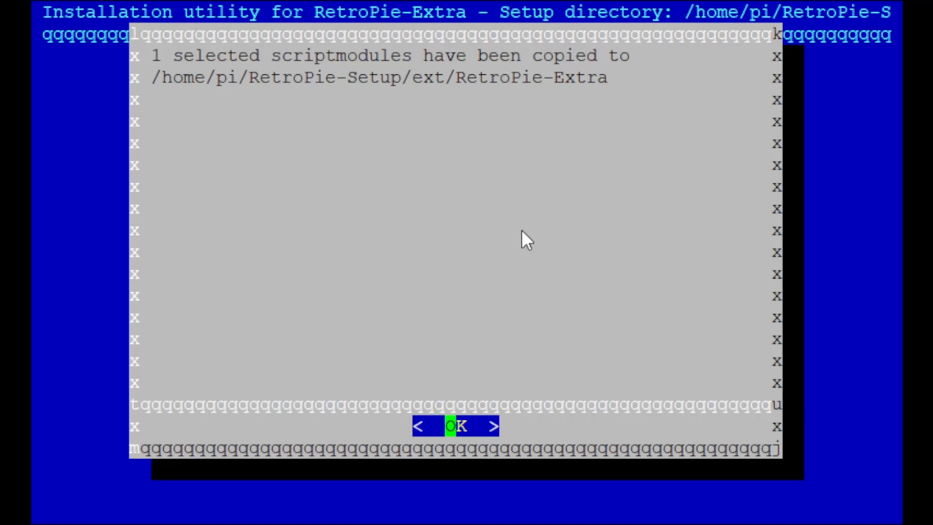
left_click(456, 427)
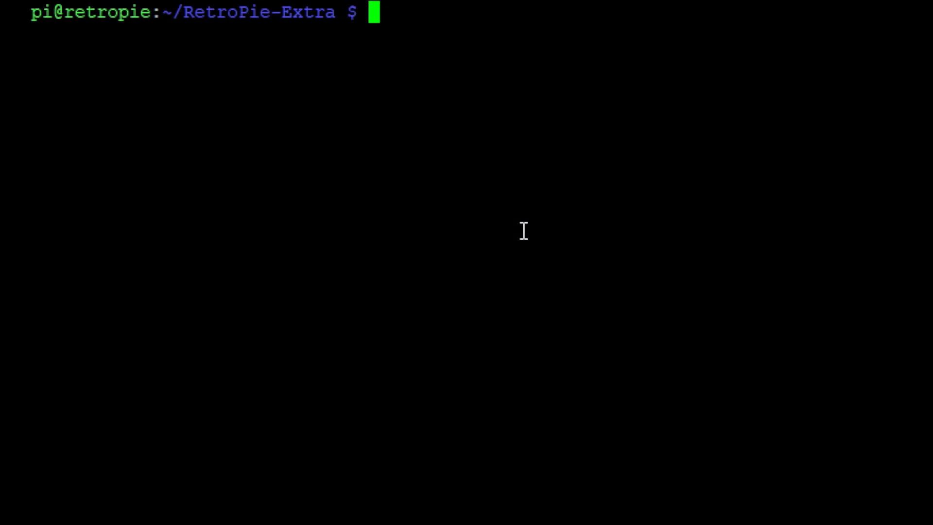
mouse_move(524, 231)
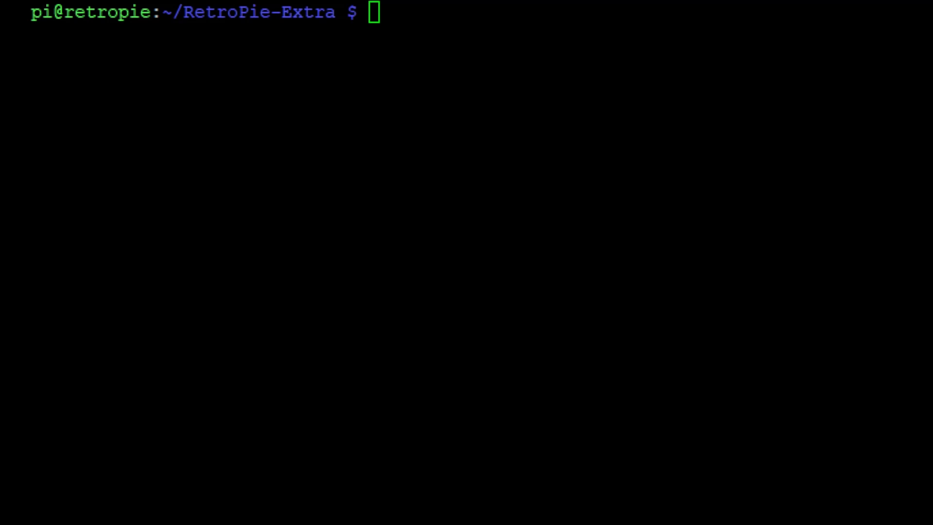
- Install the experimental aethersx2 package from source via retropie_setup.sh, then return to the main menu
type("sudo sh ~/RetroPie-Setup/retropie_setup.sh")
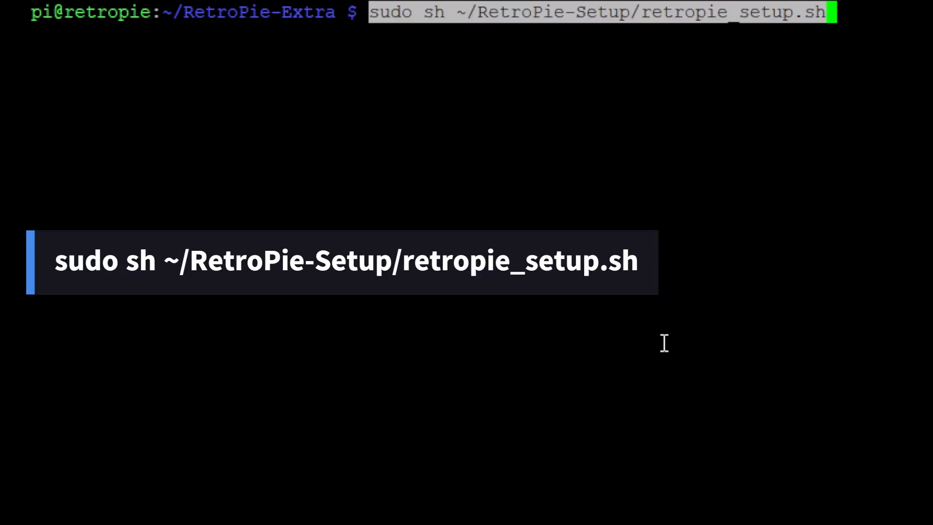
key("Return")
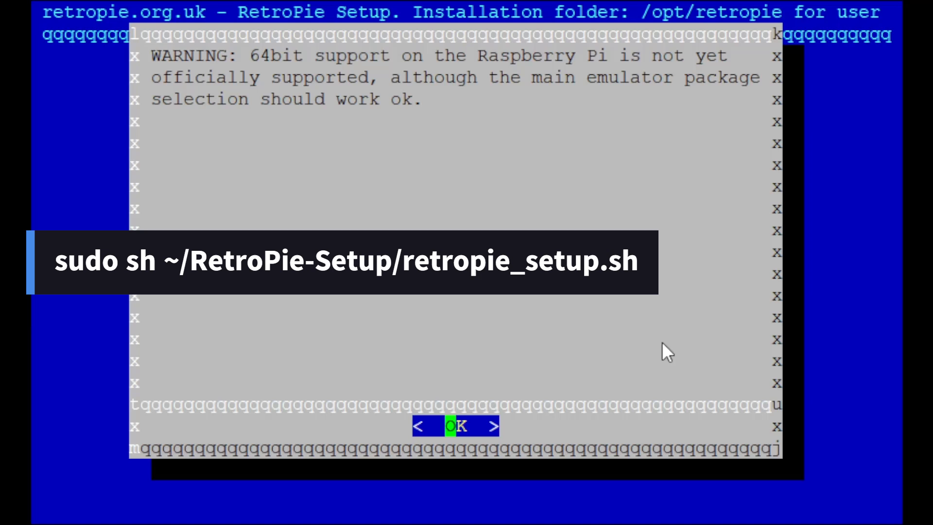
left_click(455, 426)
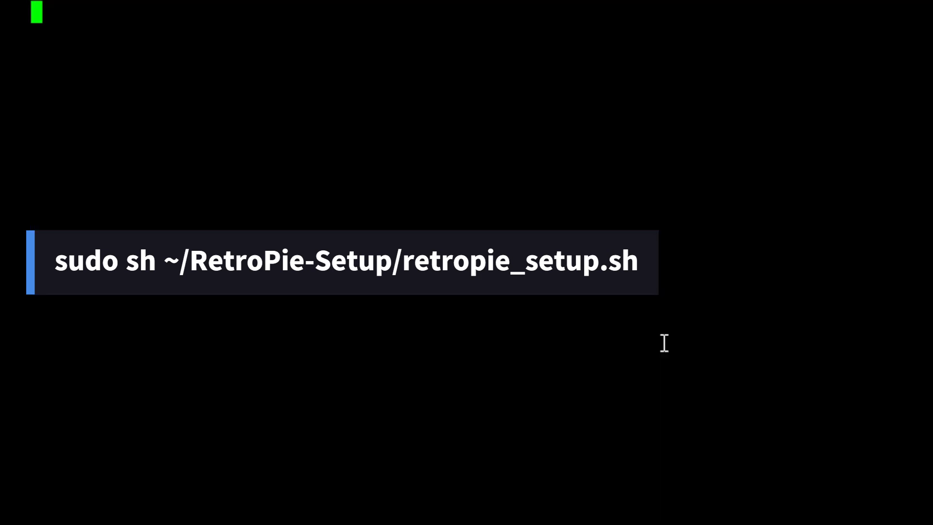
key("Return")
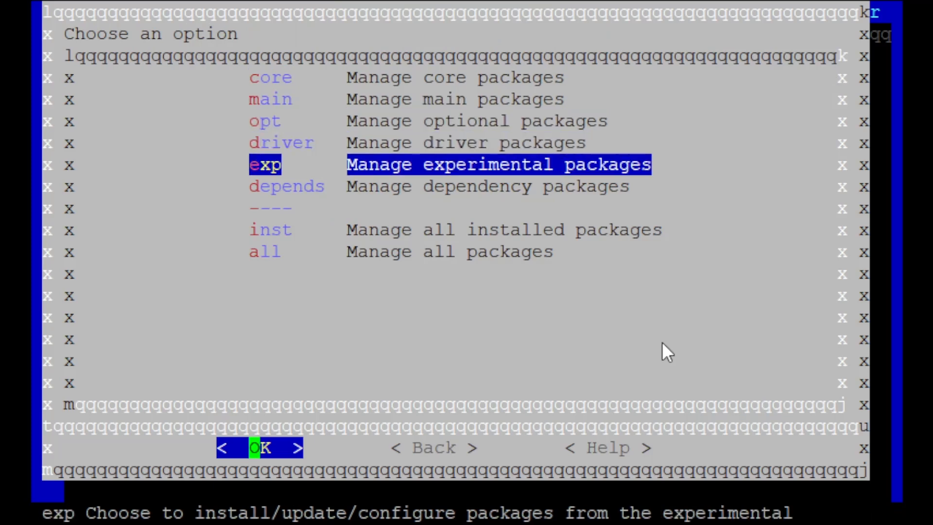
left_click(263, 448)
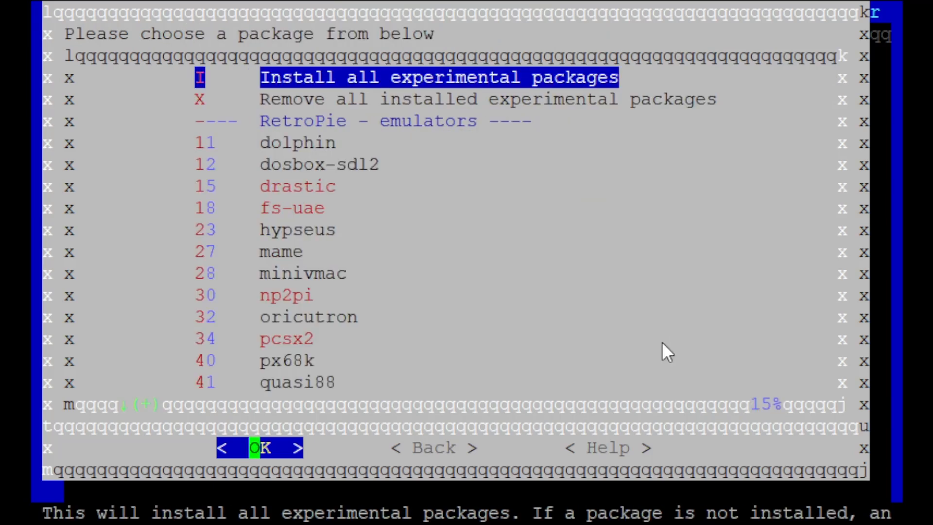
scroll("down", 3)
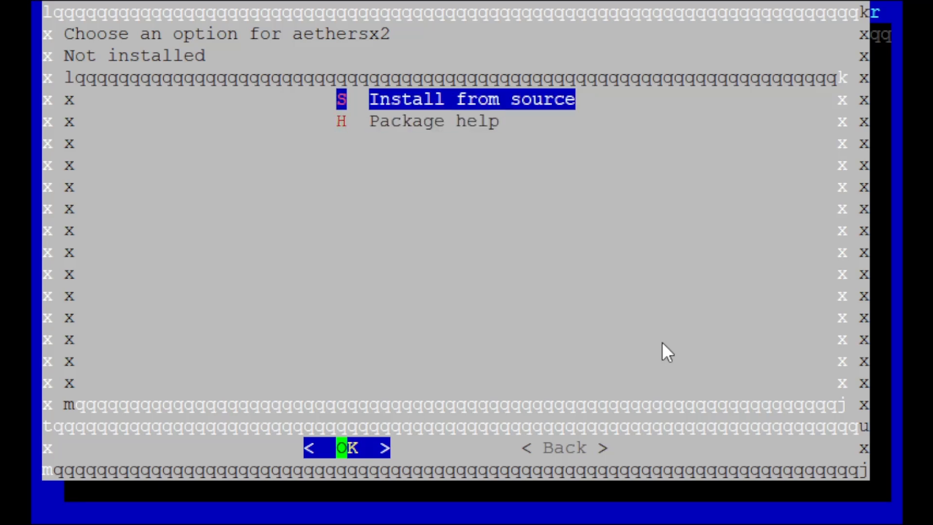
left_click(347, 448)
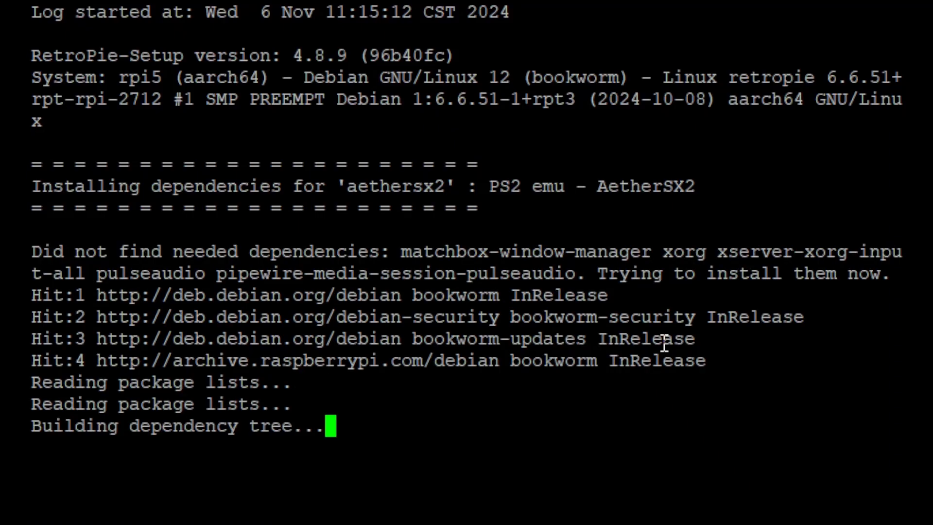
scroll("down", 3)
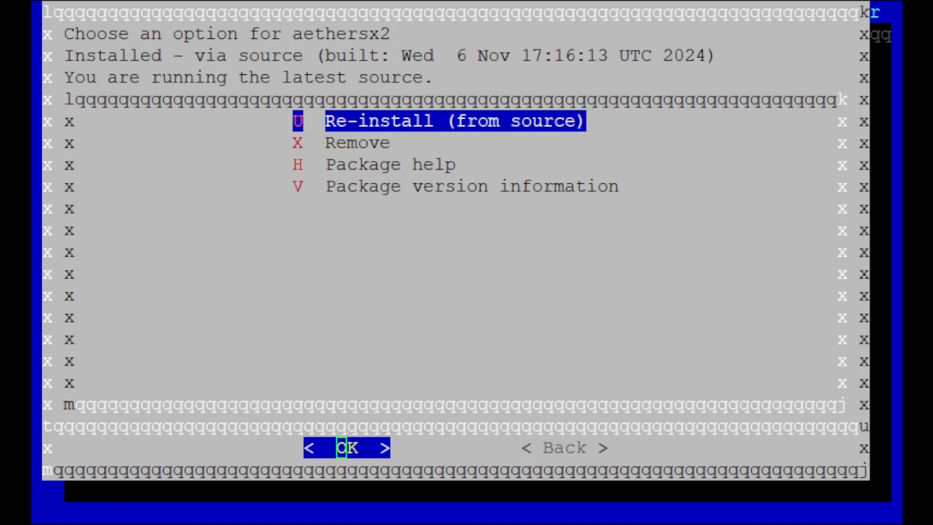
key("Down")
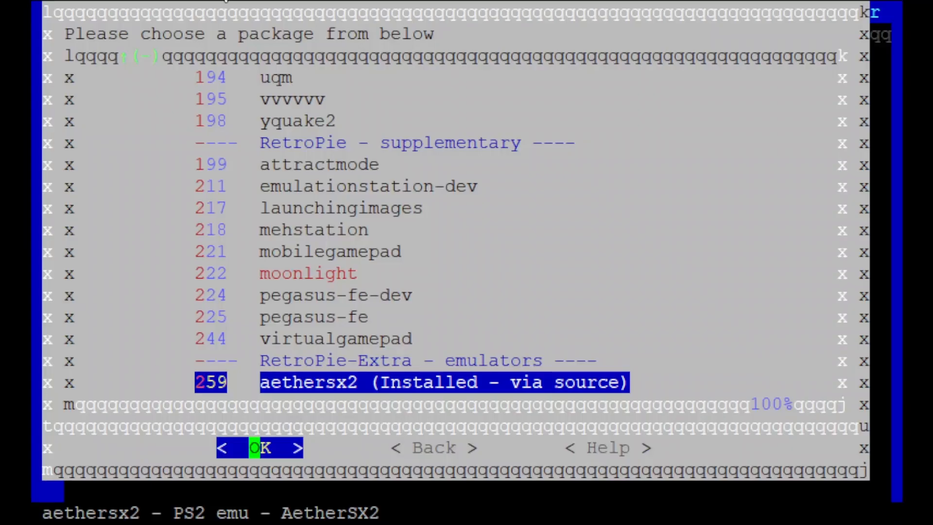
key("Tab")
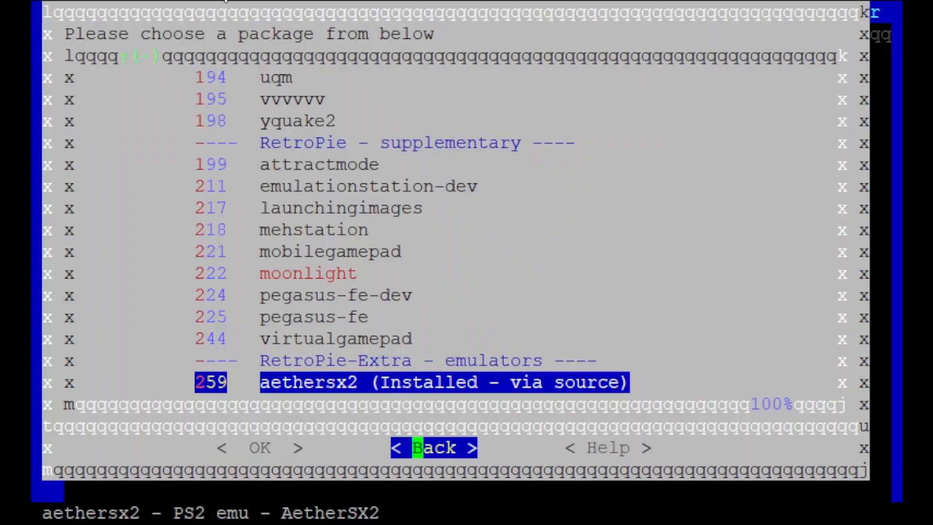
left_click(432, 448)
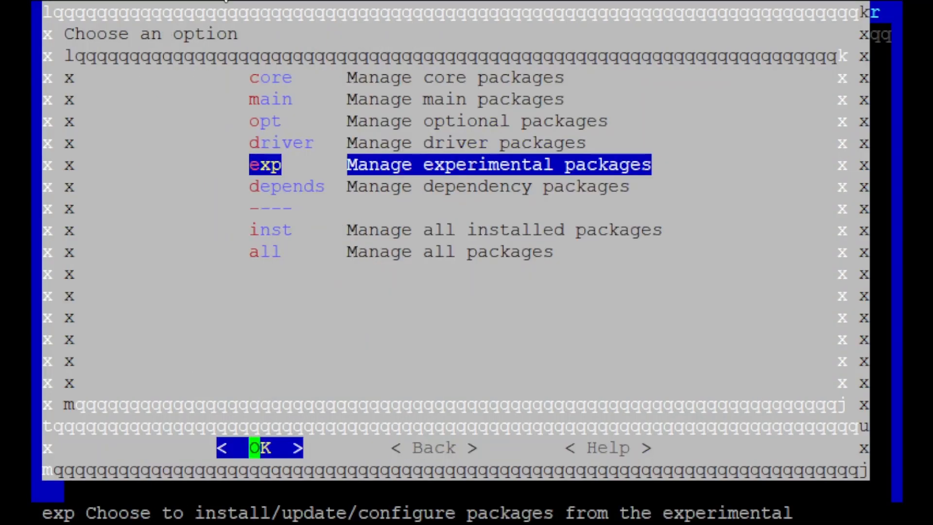
left_click(433, 448)
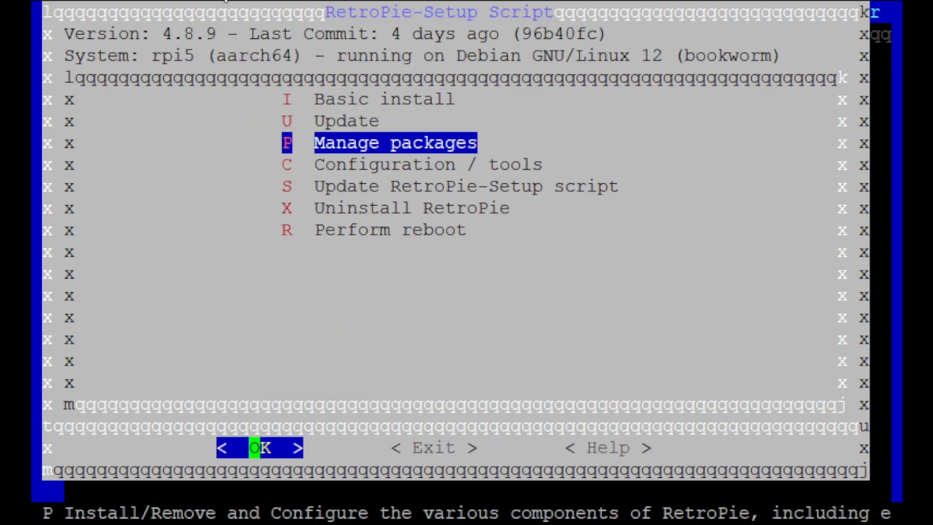
- Install RetroPie Samba shares from Configuration / tools > samba and dismiss the confirmation
key("Down")
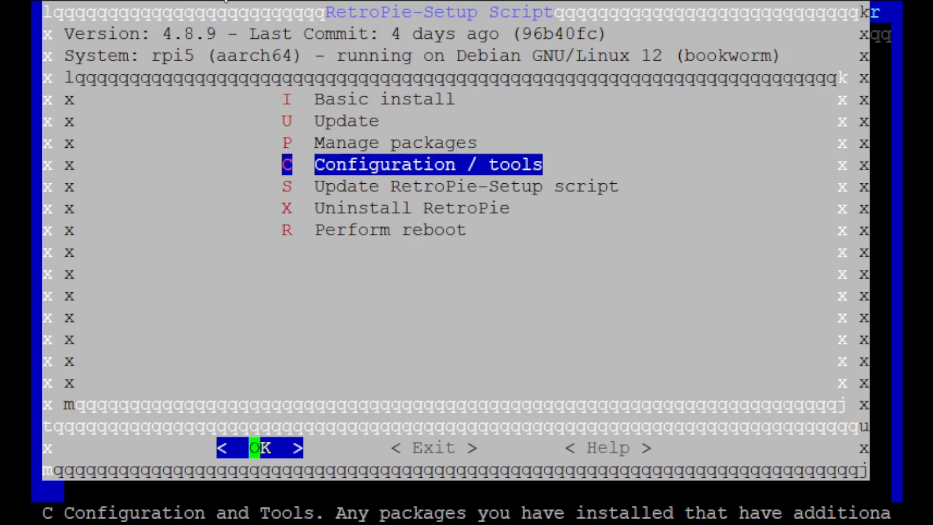
left_click(264, 447)
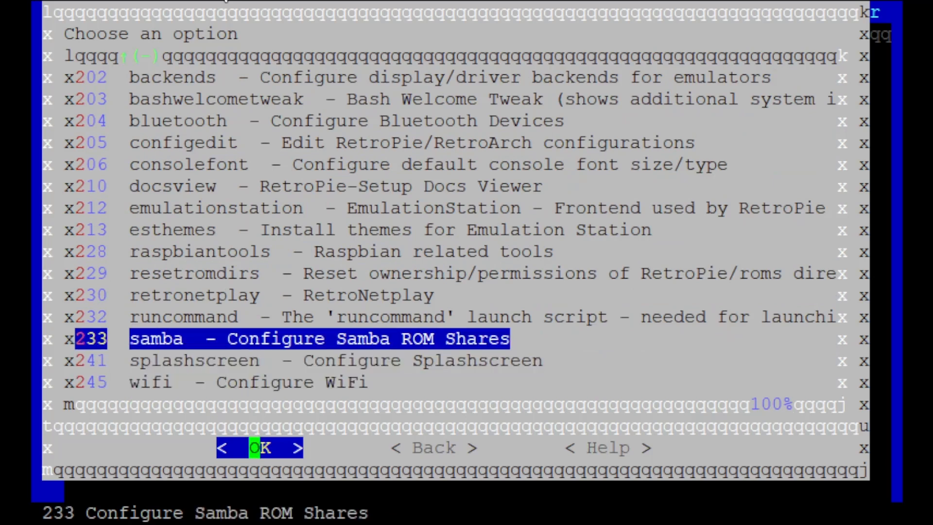
left_click(260, 448)
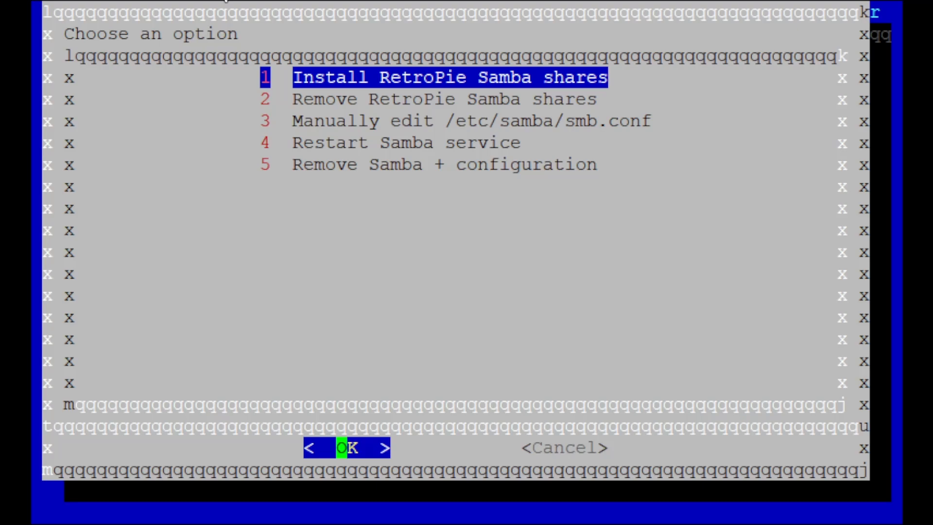
left_click(347, 447)
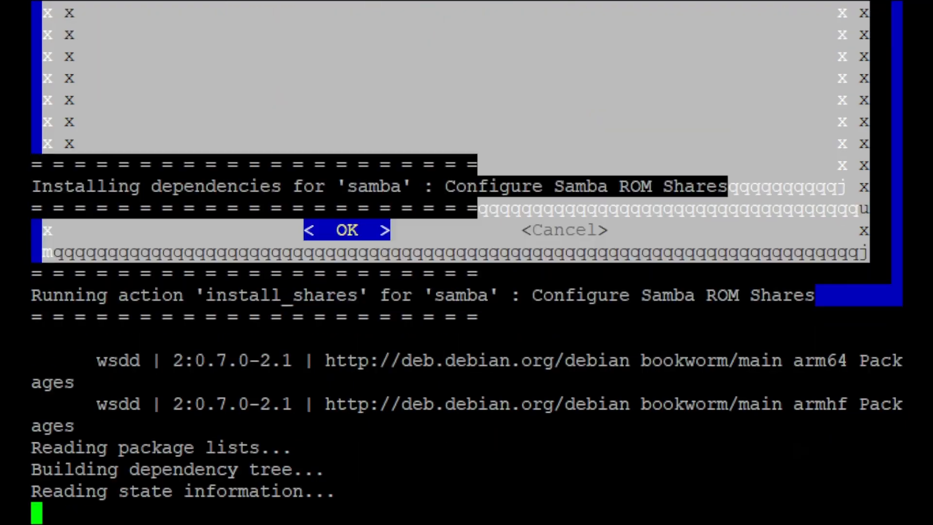
left_click(346, 230)
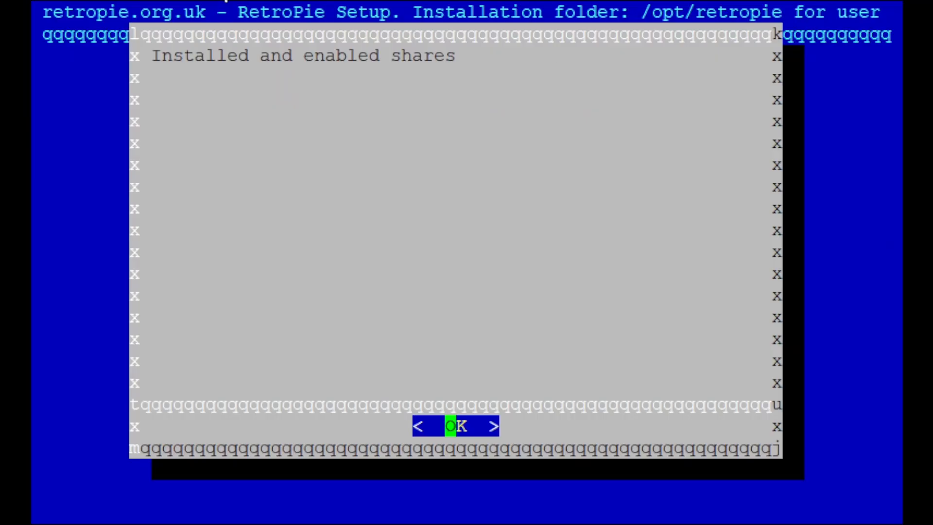
left_click(456, 426)
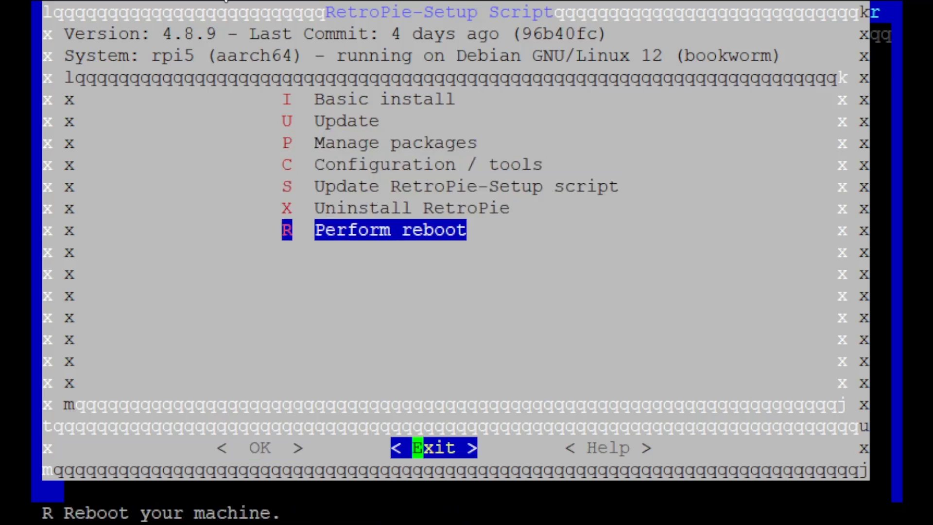
- Exit RetroPie-Setup and reboot the Pi with sudo reboot
left_click(433, 447)
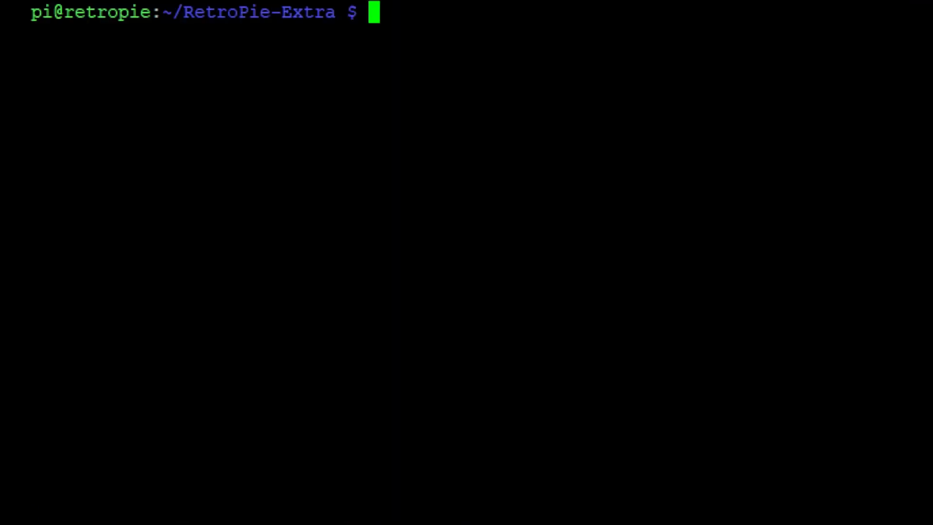
type("su")
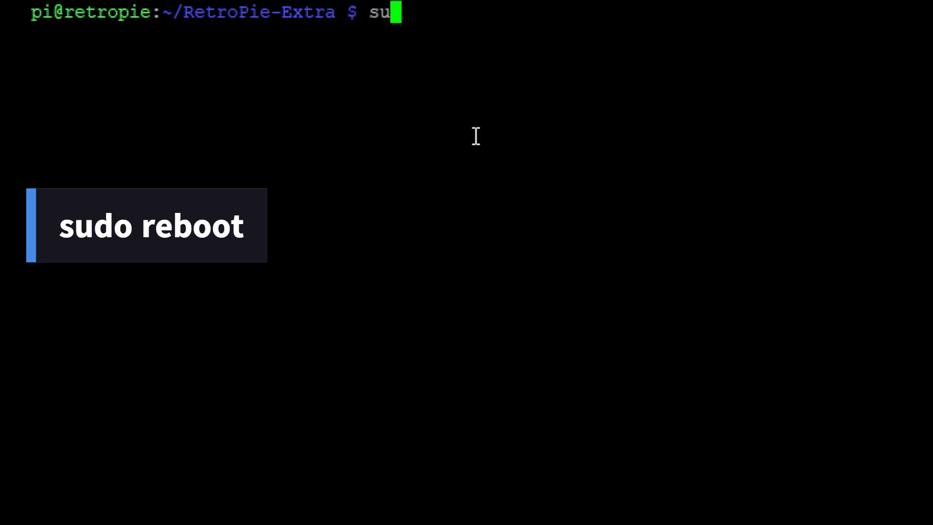
type("do re")
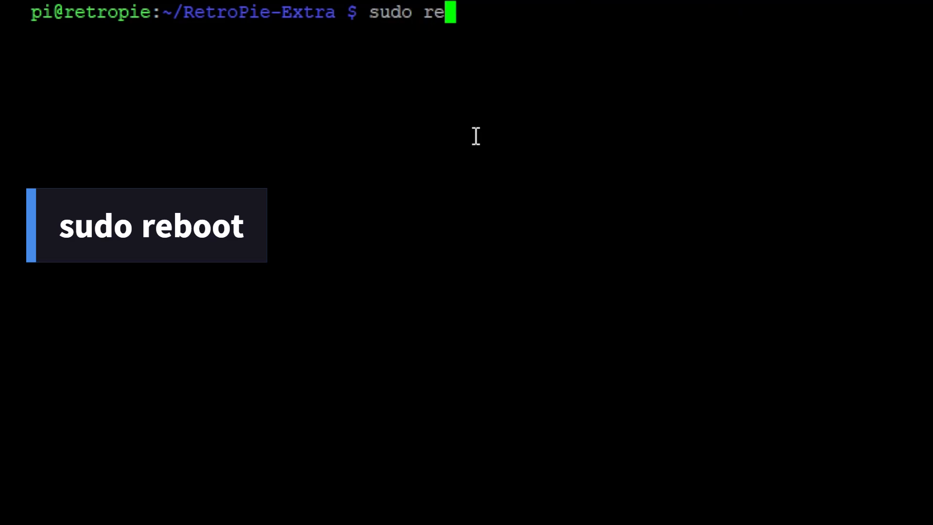
type("boot")
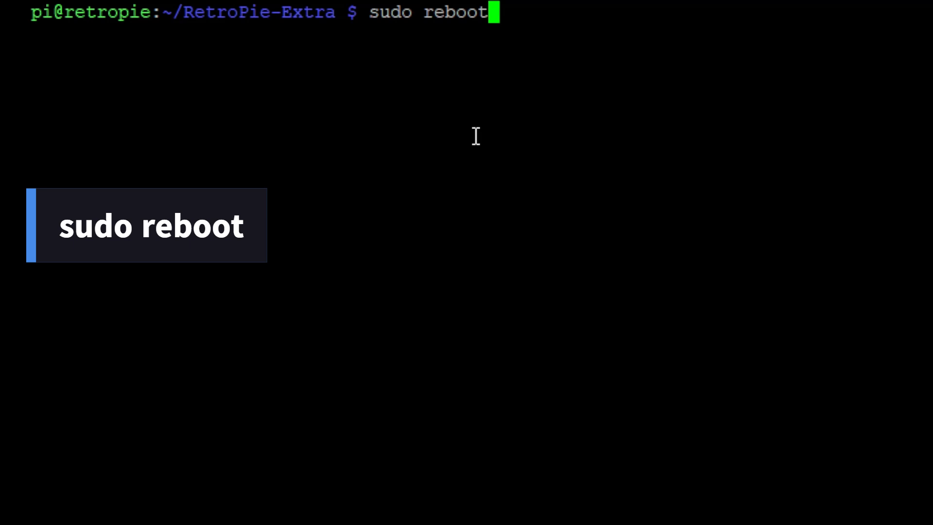
key("Return")
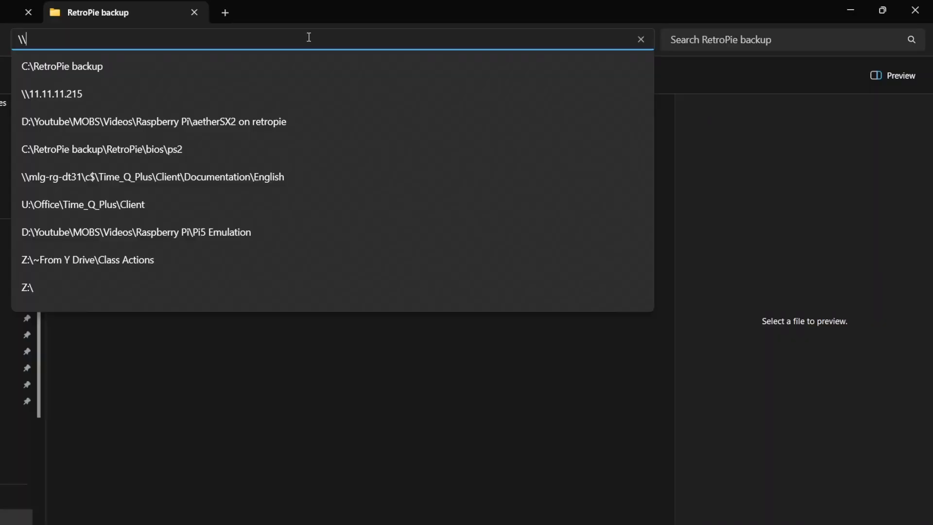
- Browse to the local RetroPie backup's bios\ps2 folder showing ps2-0230a-20080220.bin
type("\\")
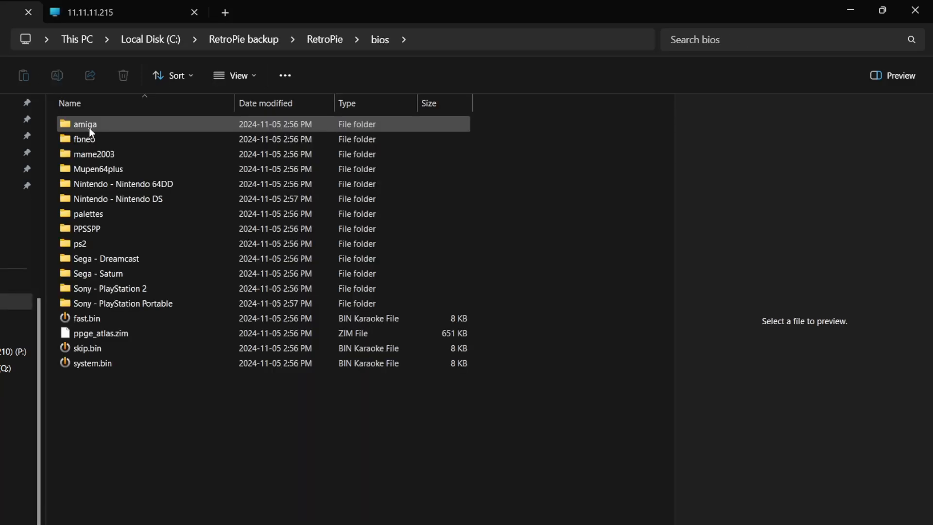
double_click(79, 244)
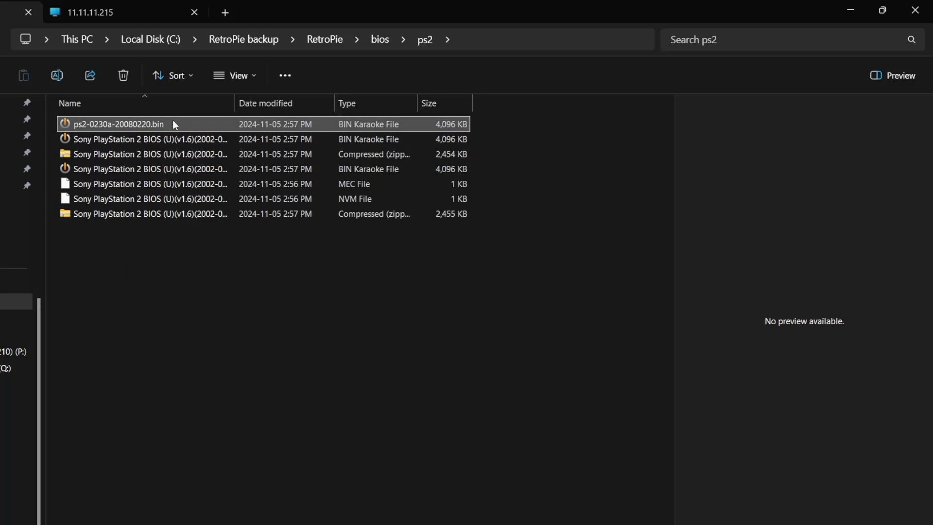
mouse_move(143, 124)
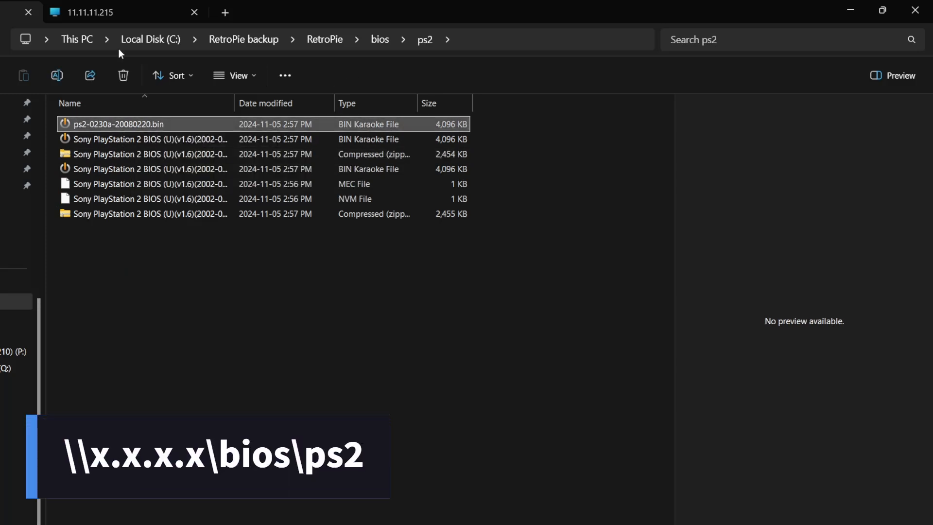
- Open the Pi share's bios\ps2 folder, then its roms\ps2 folder
left_click(379, 39)
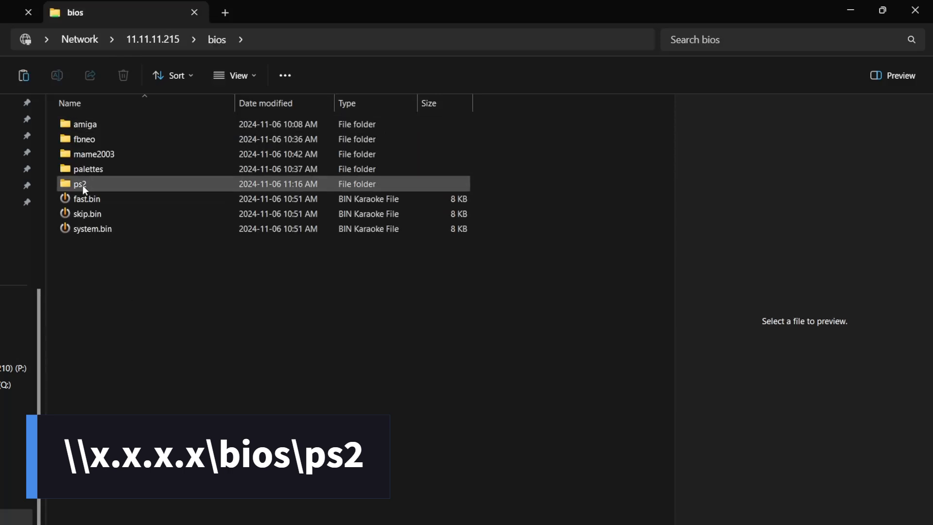
double_click(80, 184)
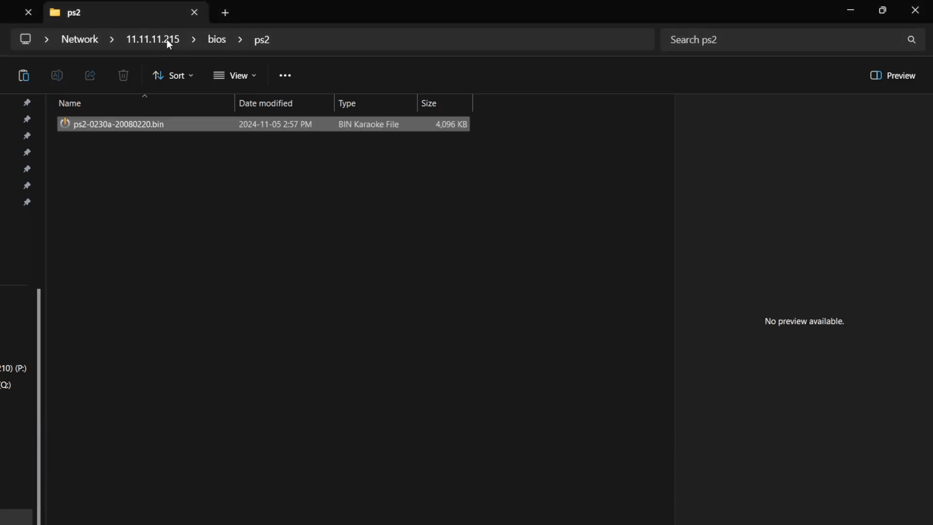
left_click(152, 39)
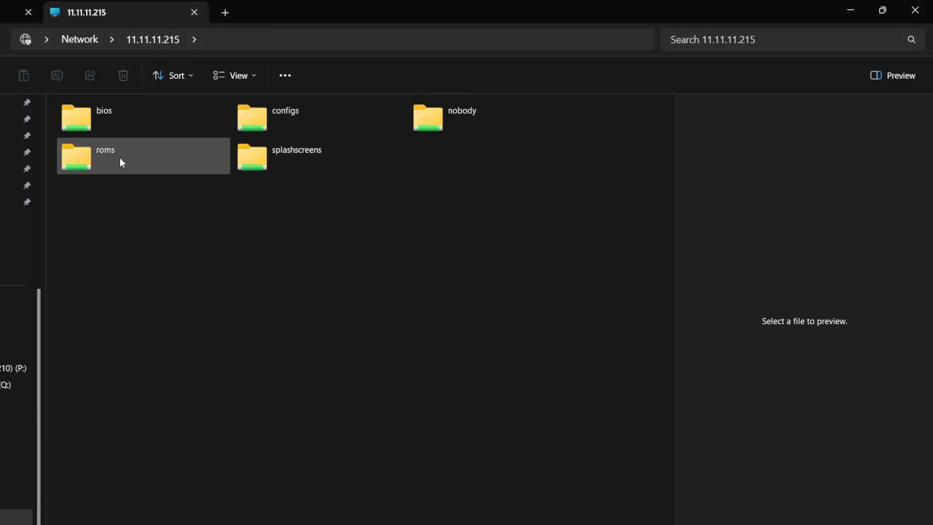
double_click(106, 156)
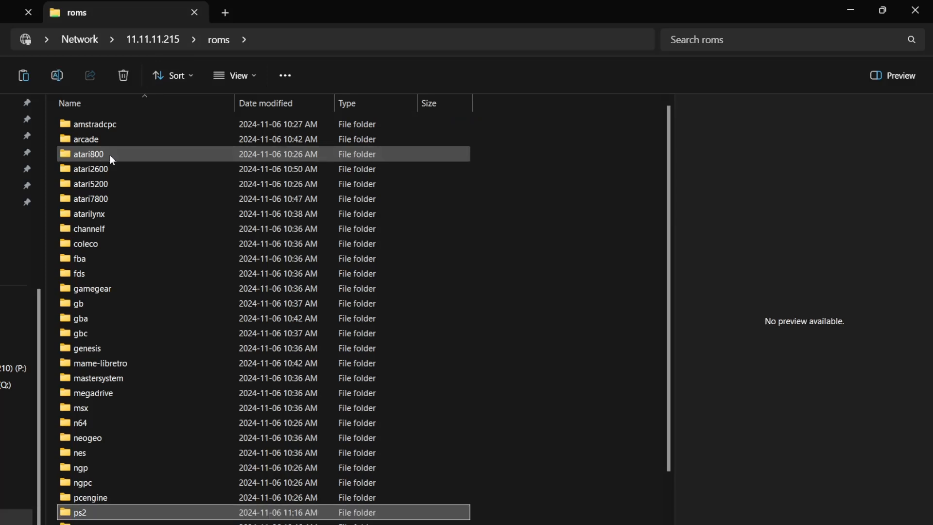
double_click(78, 512)
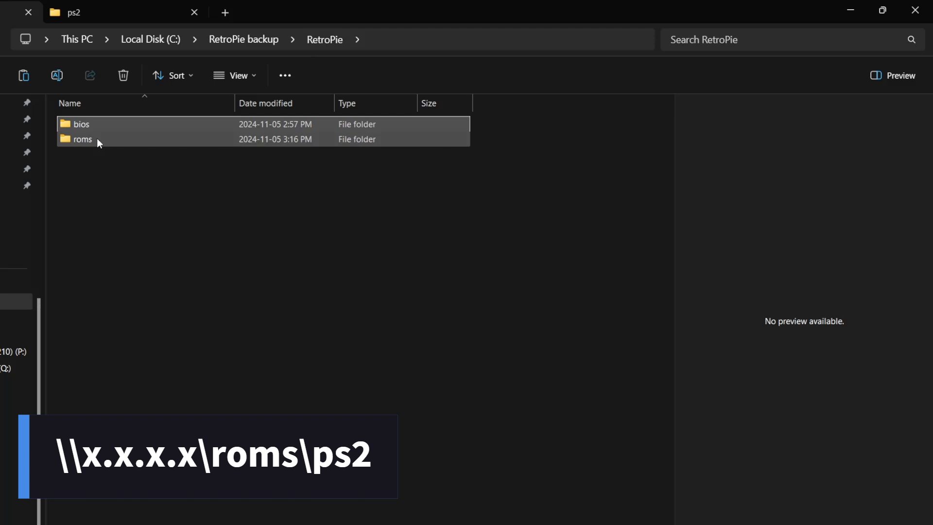
- Browse the backup's roms\ps2\Crash Bandicoot folder and select CRASH2.PS2.DVD.iso
double_click(83, 139)
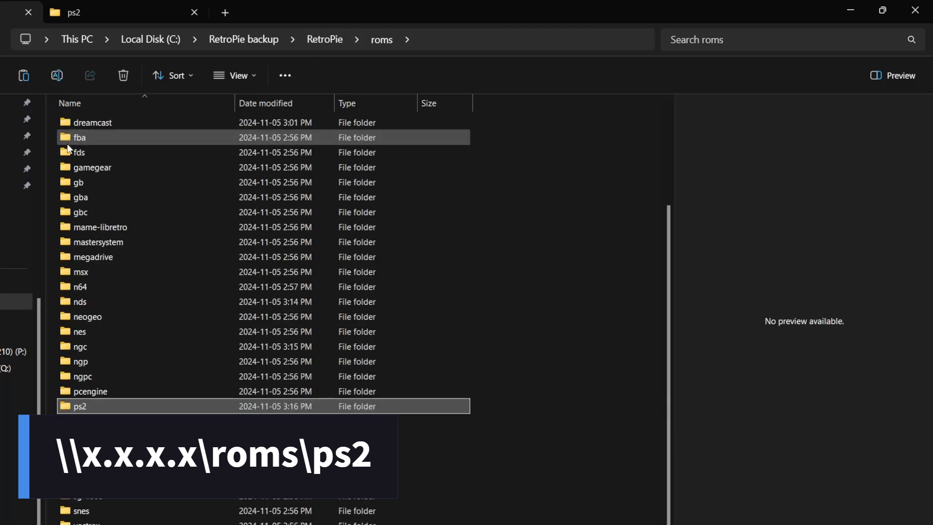
double_click(79, 406)
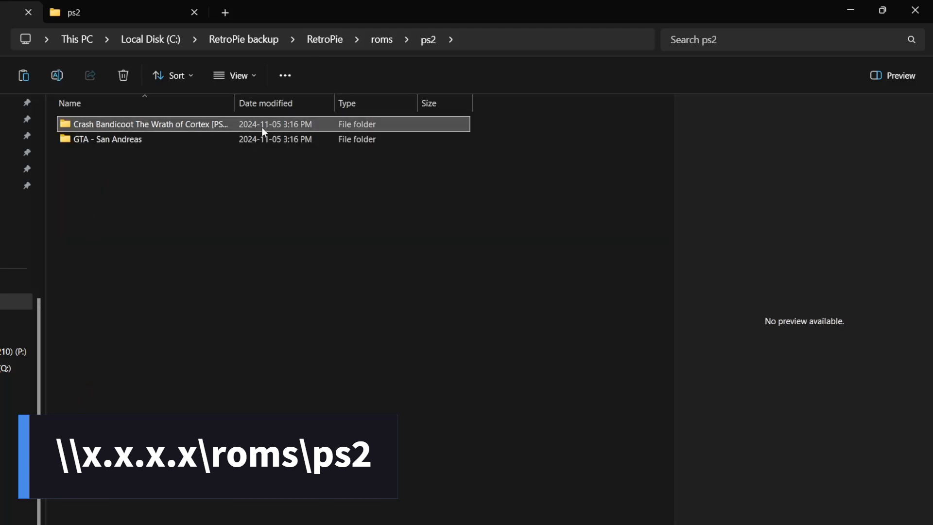
double_click(148, 124)
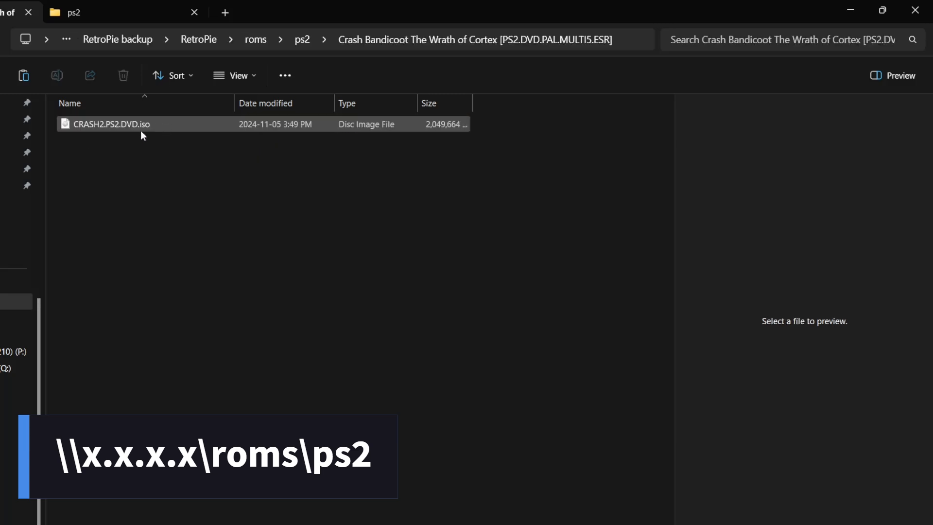
left_click(303, 39)
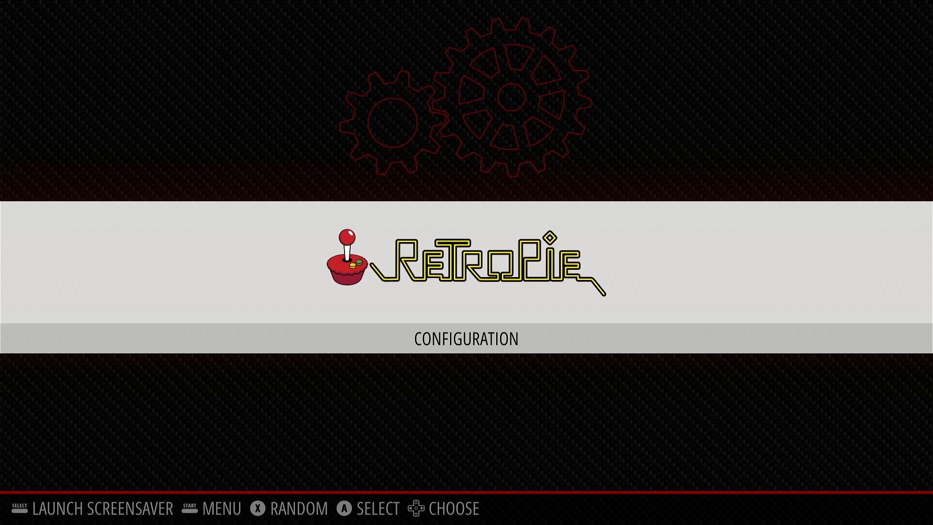
- Restart EmulationStation from the main menu's Quit options, confirming Yes
key("start")
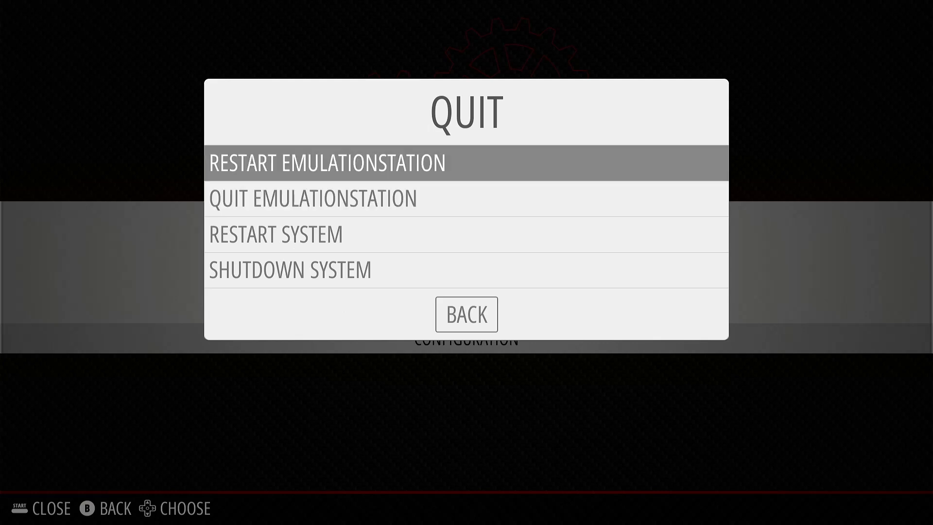
left_click(327, 163)
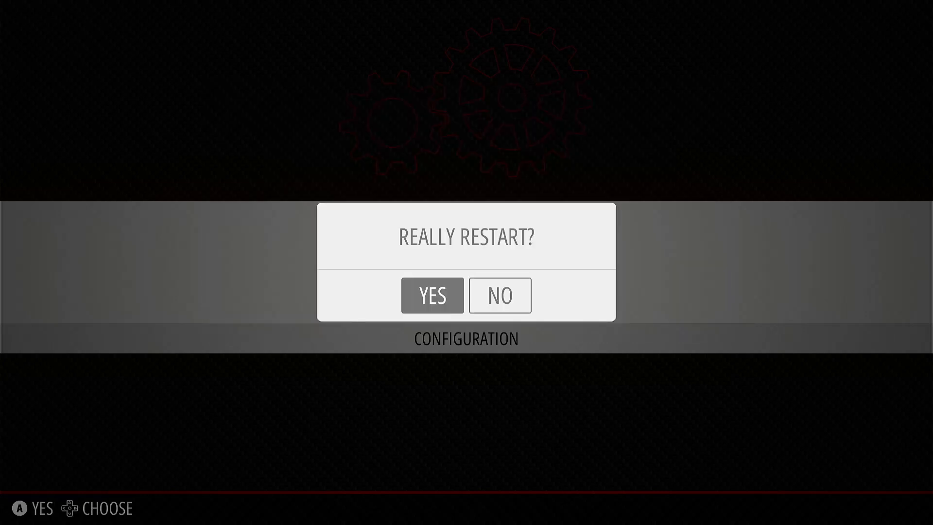
left_click(433, 295)
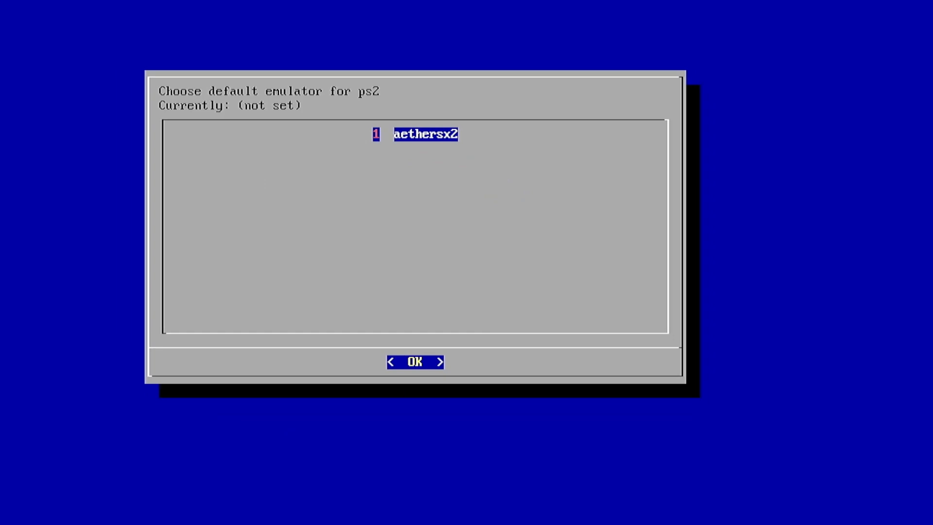
- Pick aethersx2 in runcommand's 'Choose default emulator for ps2' list
left_click(416, 361)
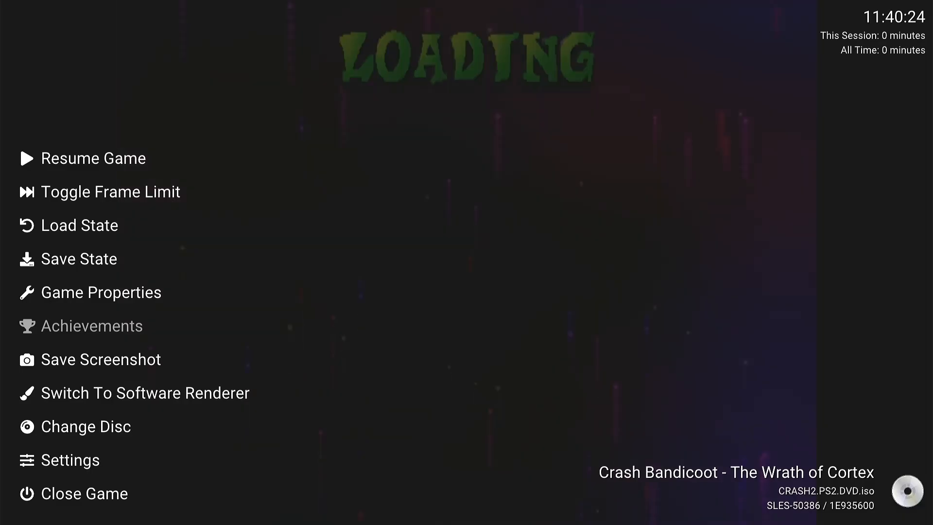
mouse_move(73, 459)
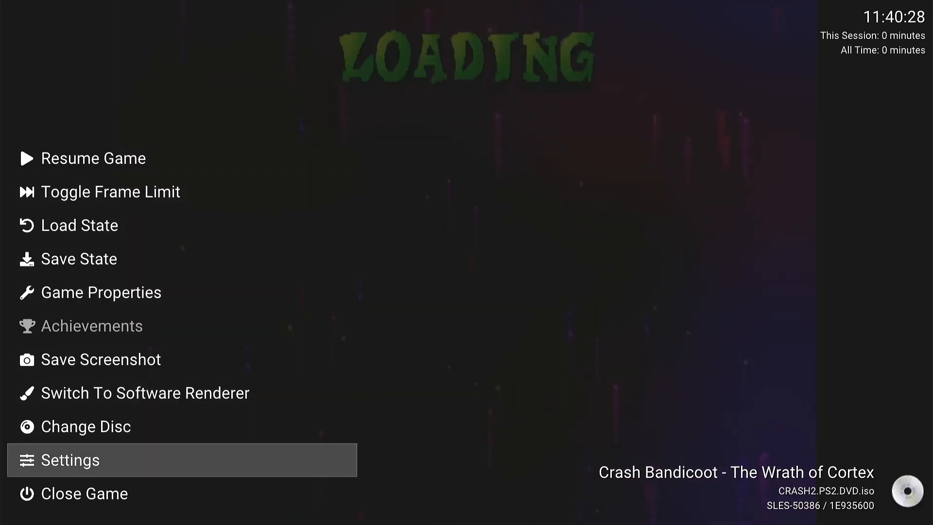
- Open AetherSX2 settings from the pause menu and scroll up to Show FPS
left_click(73, 459)
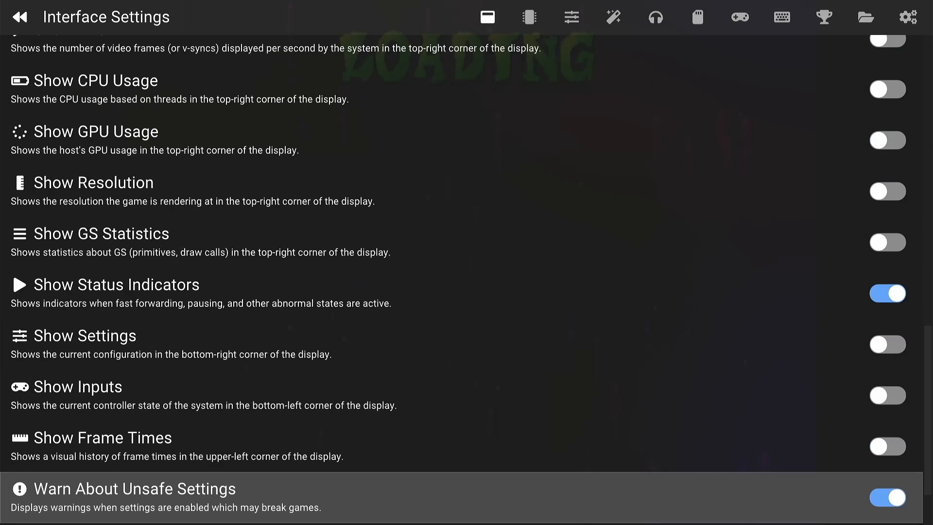
scroll("up", 3)
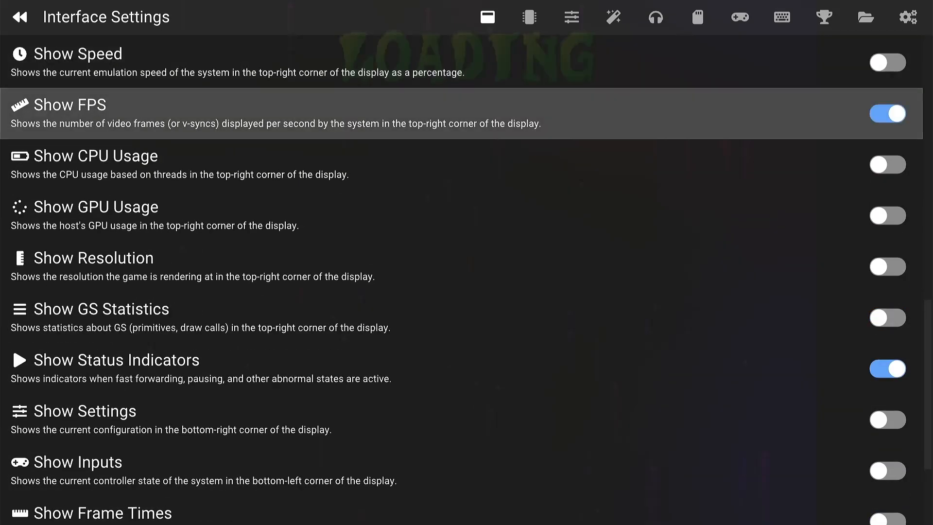